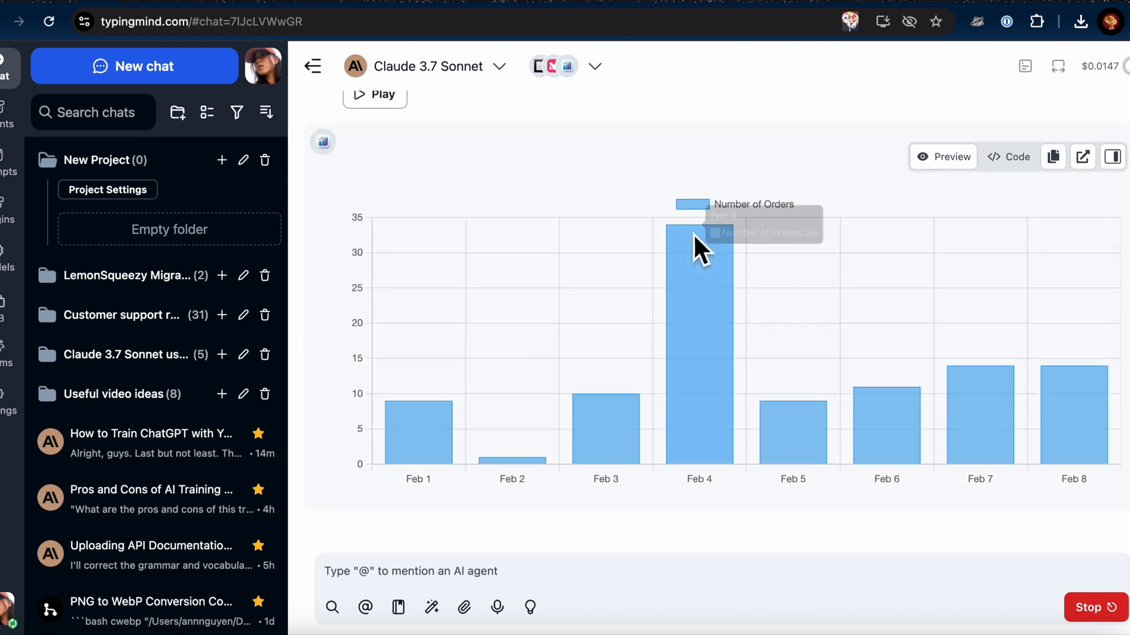
# - Start a new chat showing the home page with your AI agents
pyautogui.click(154, 65)
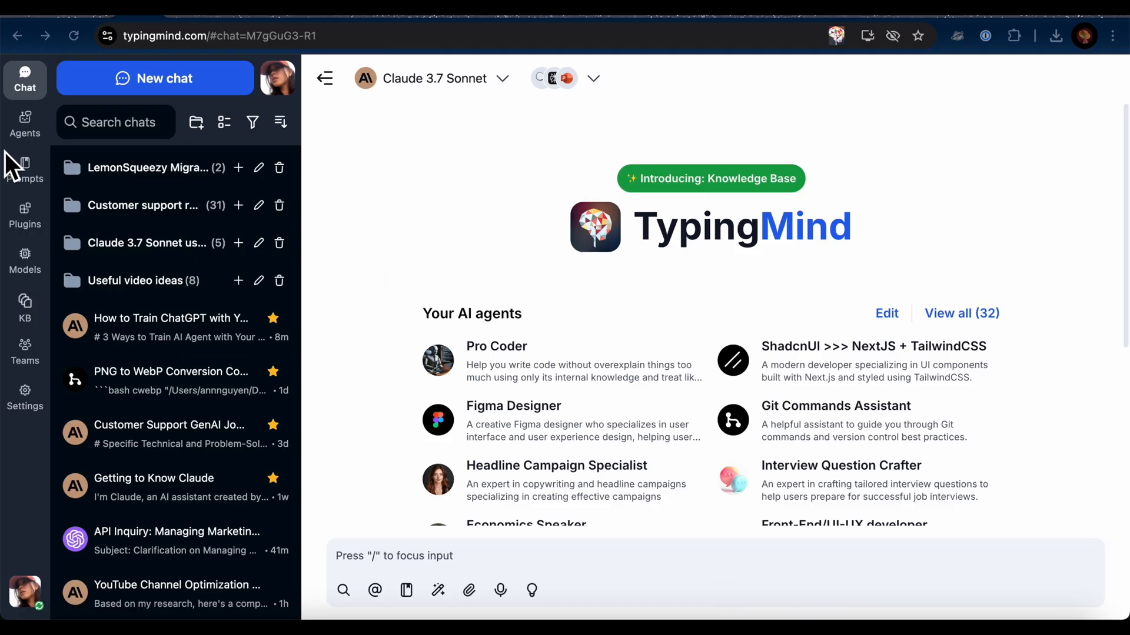
# - Go to Agents, edit the TypingMind API Expert agent and expand Model & parameters
pyautogui.click(24, 122)
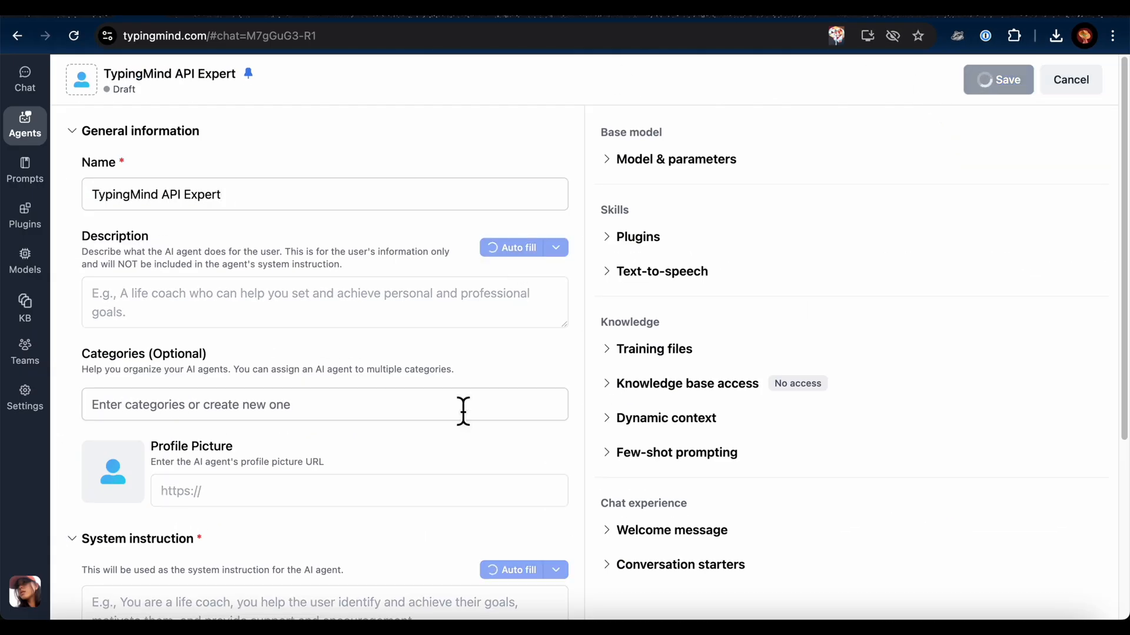
pyautogui.click(515, 248)
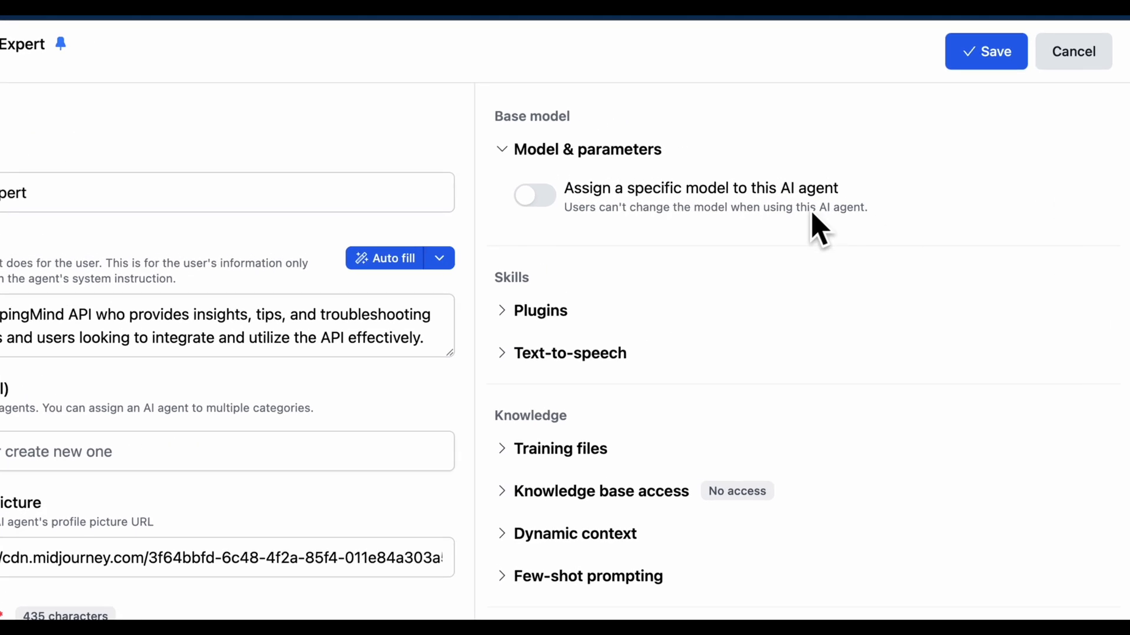
pyautogui.click(534, 195)
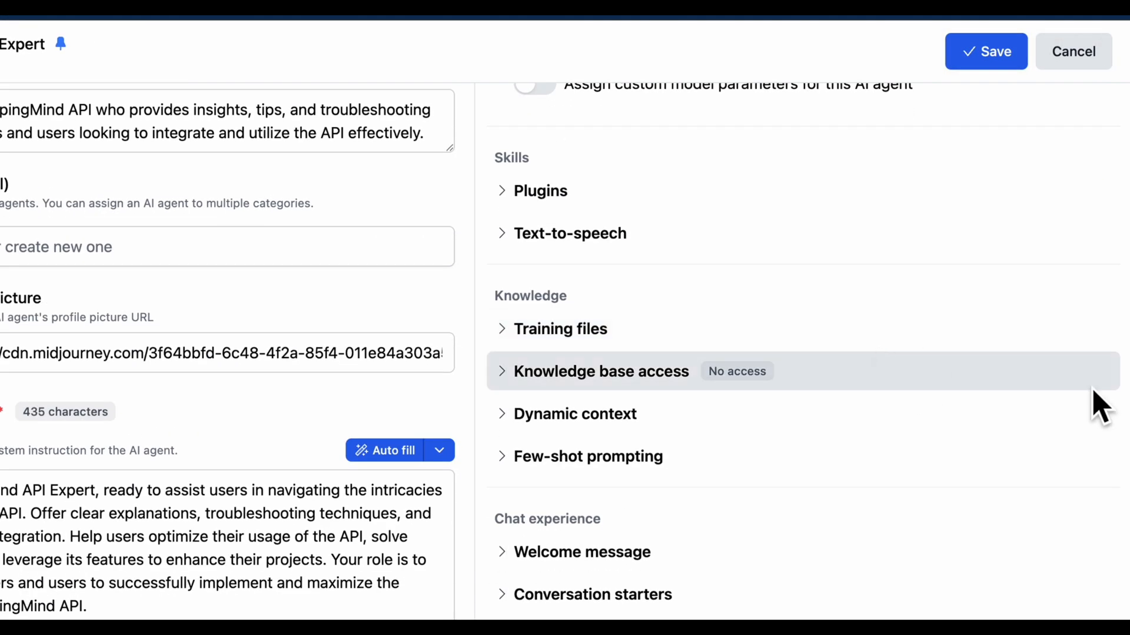
# - Add api-typingmind-com-docs.pdf as a training file and save the agent
pyautogui.click(561, 328)
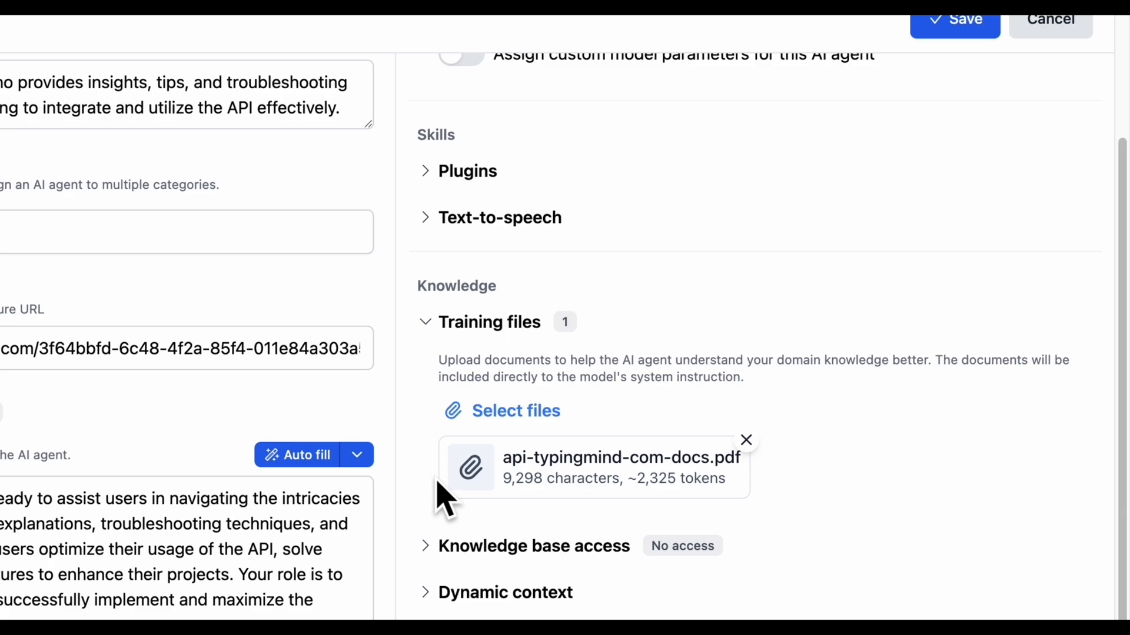
pyautogui.moveTo(504, 479)
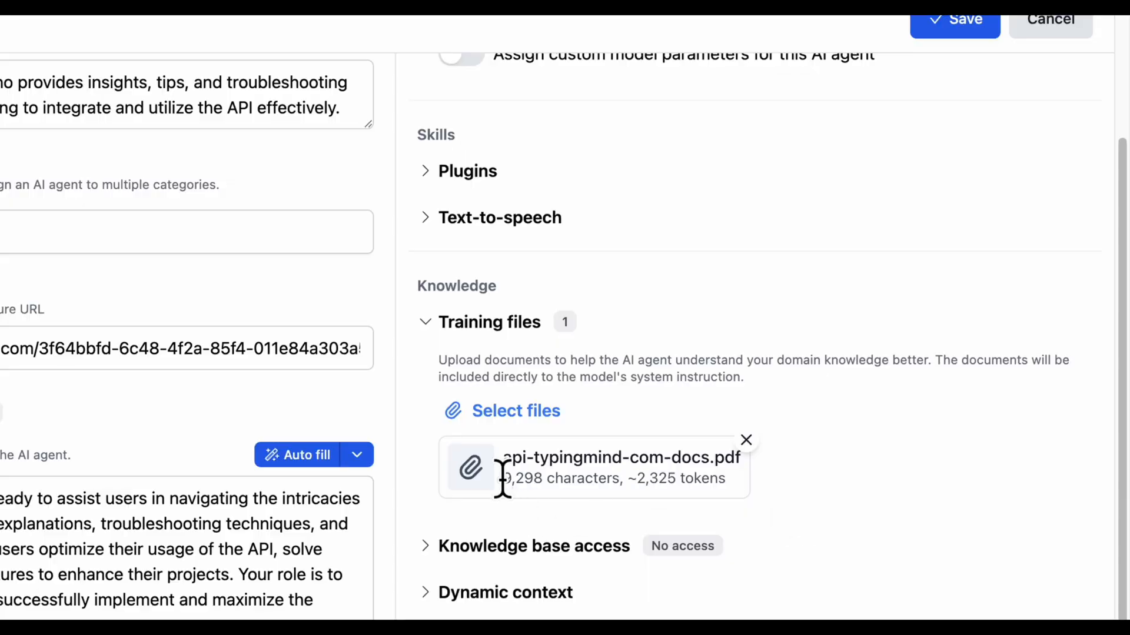
pyautogui.moveTo(505, 479); pyautogui.dragTo(726, 479)
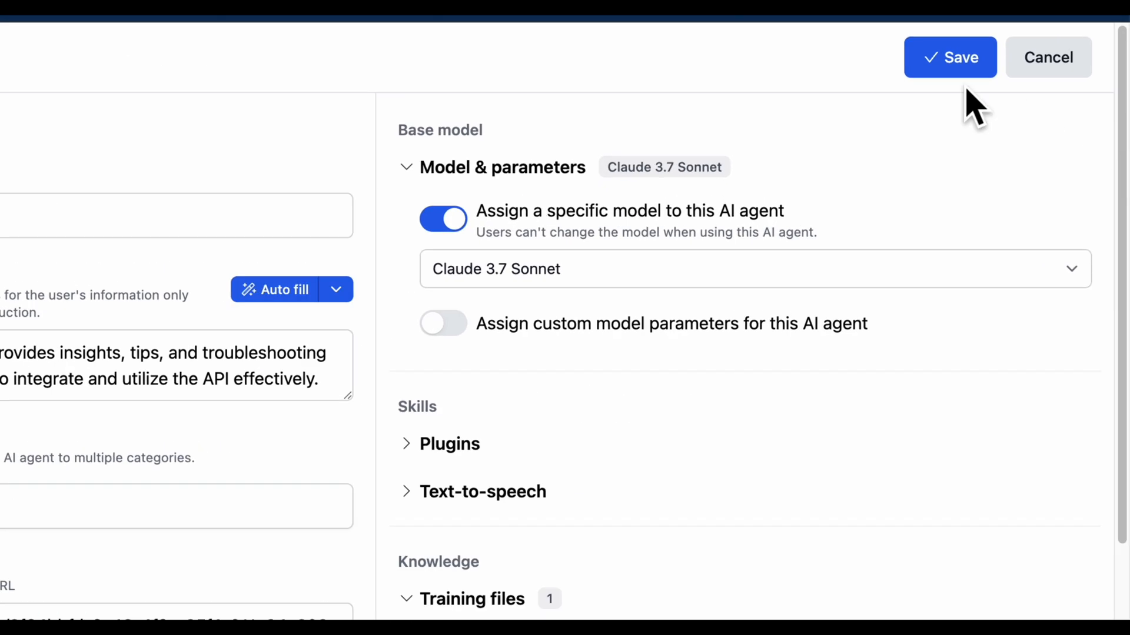
pyautogui.click(949, 56)
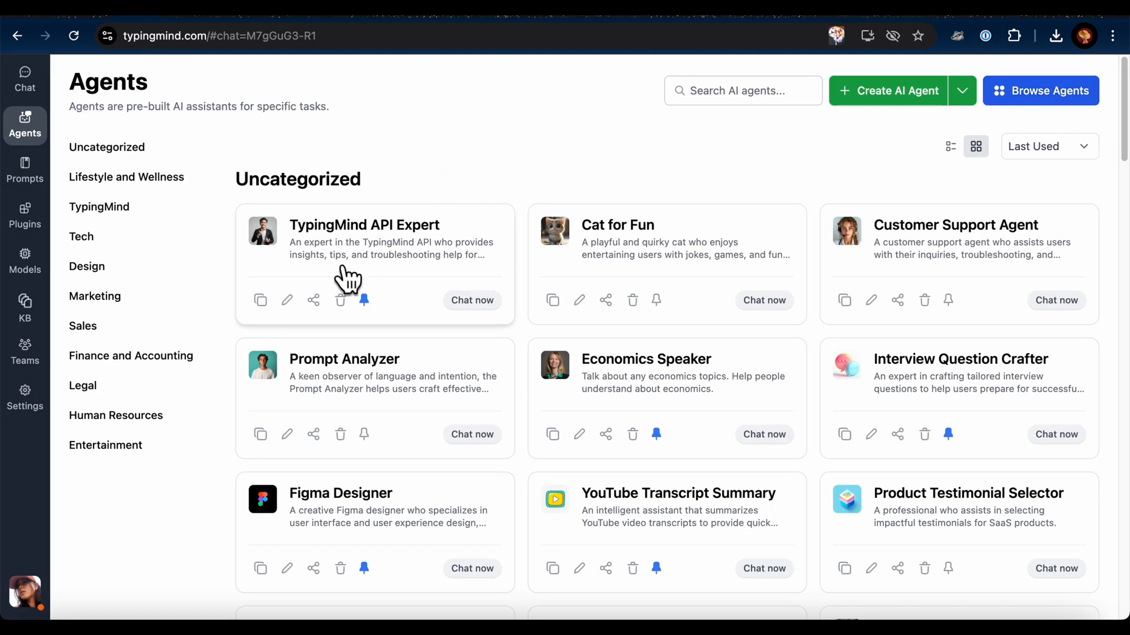
# - Chat with TypingMind API Expert, ask whether agents can be used via API and read its answer
pyautogui.click(472, 301)
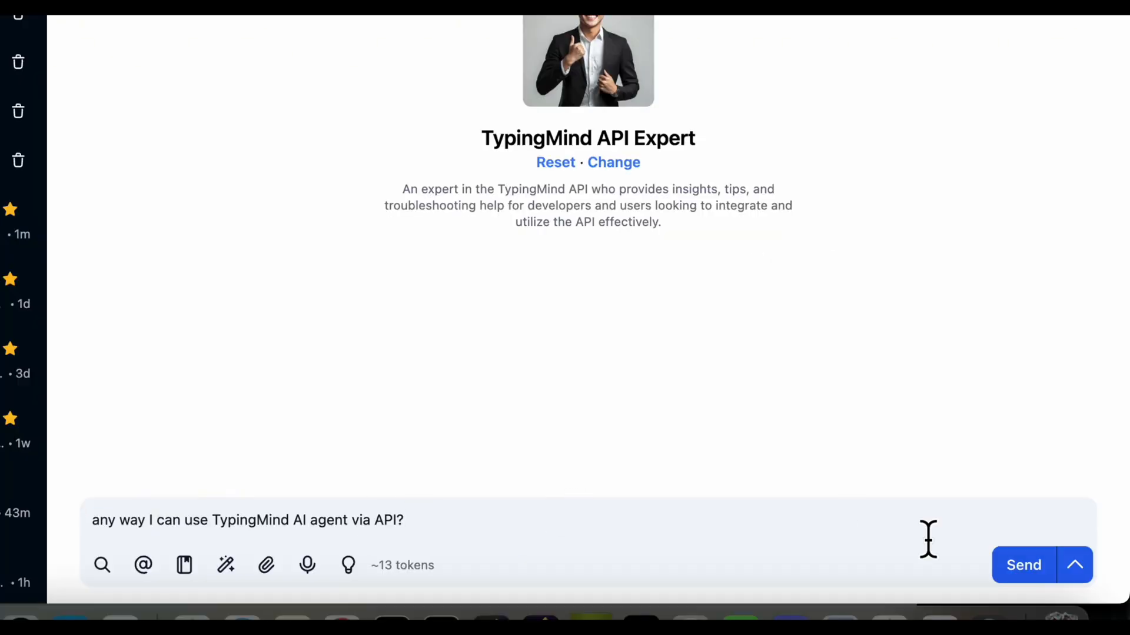
pyautogui.click(1022, 565)
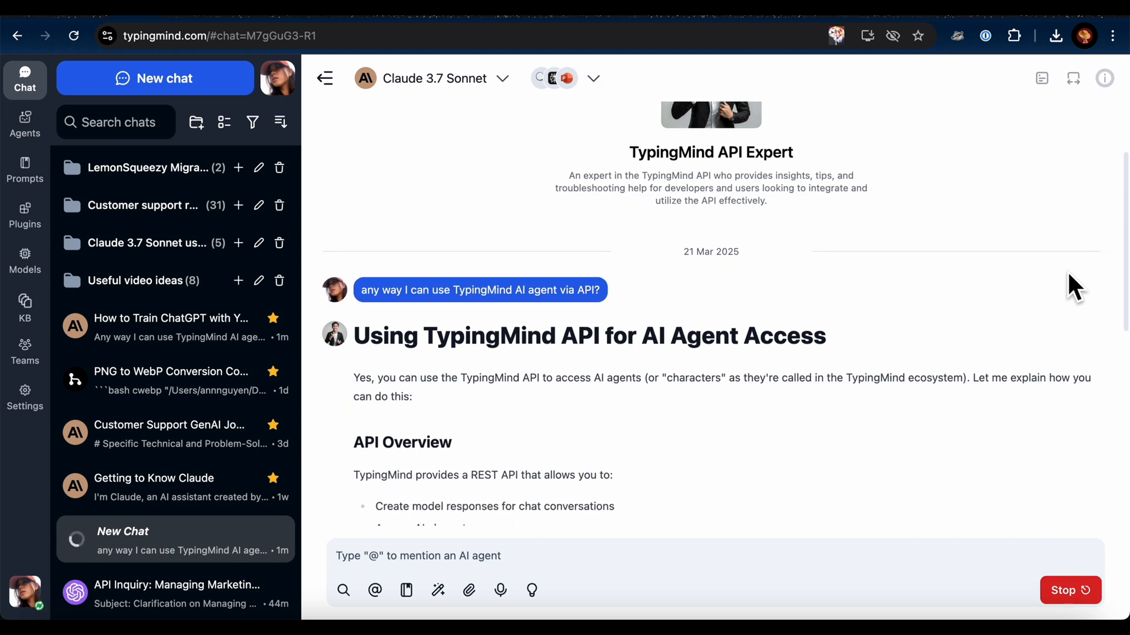
pyautogui.scroll(-3)
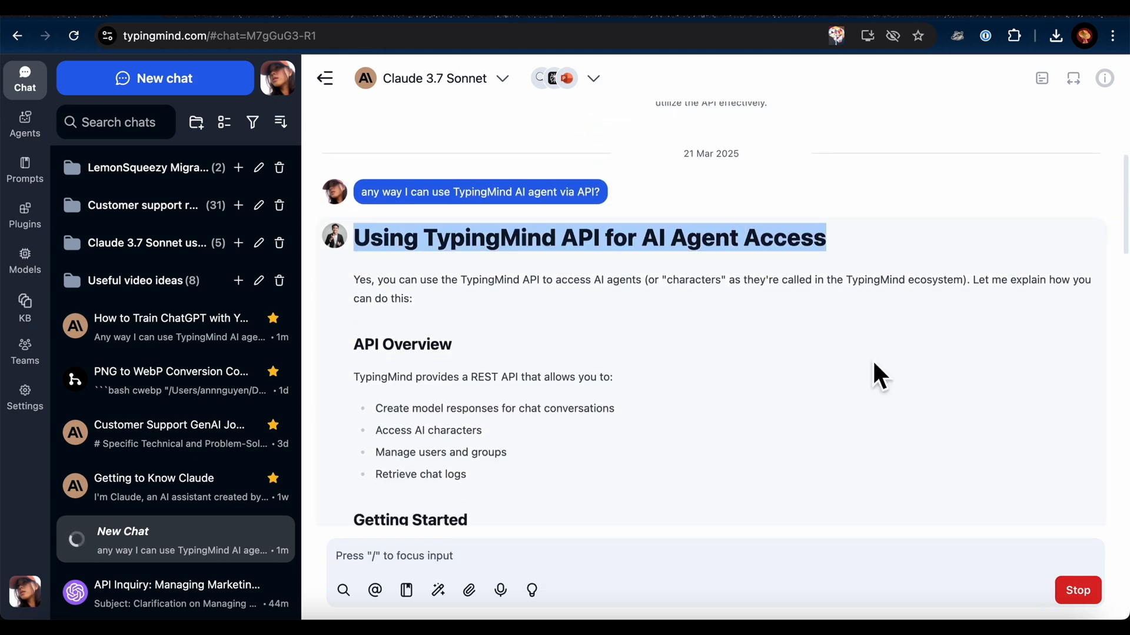
pyautogui.scroll(-3)
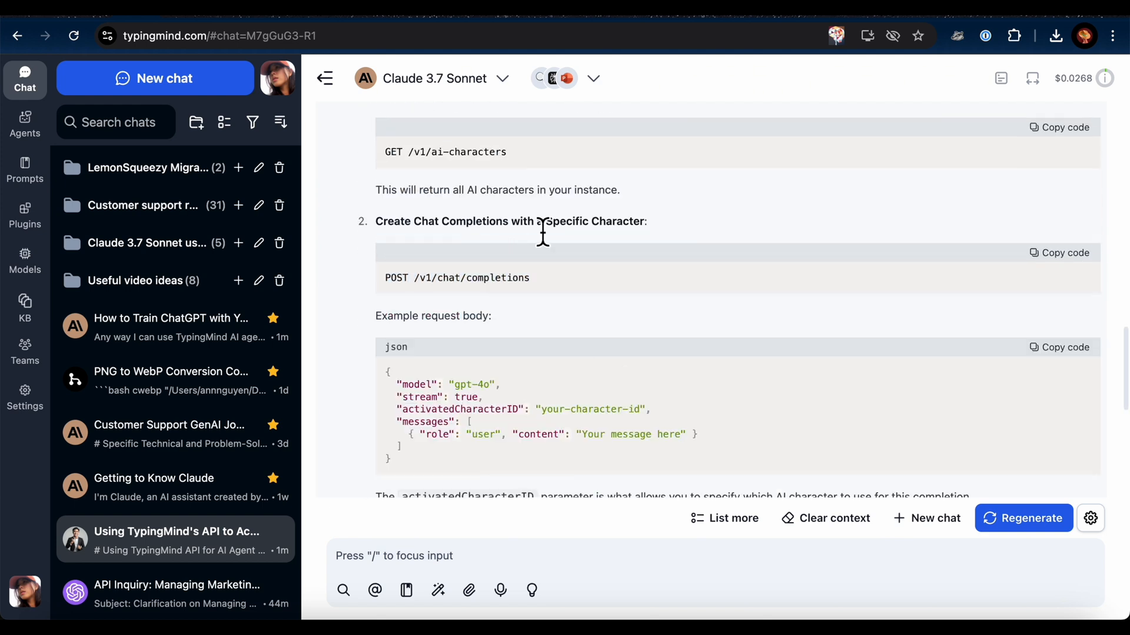
pyautogui.click(154, 78)
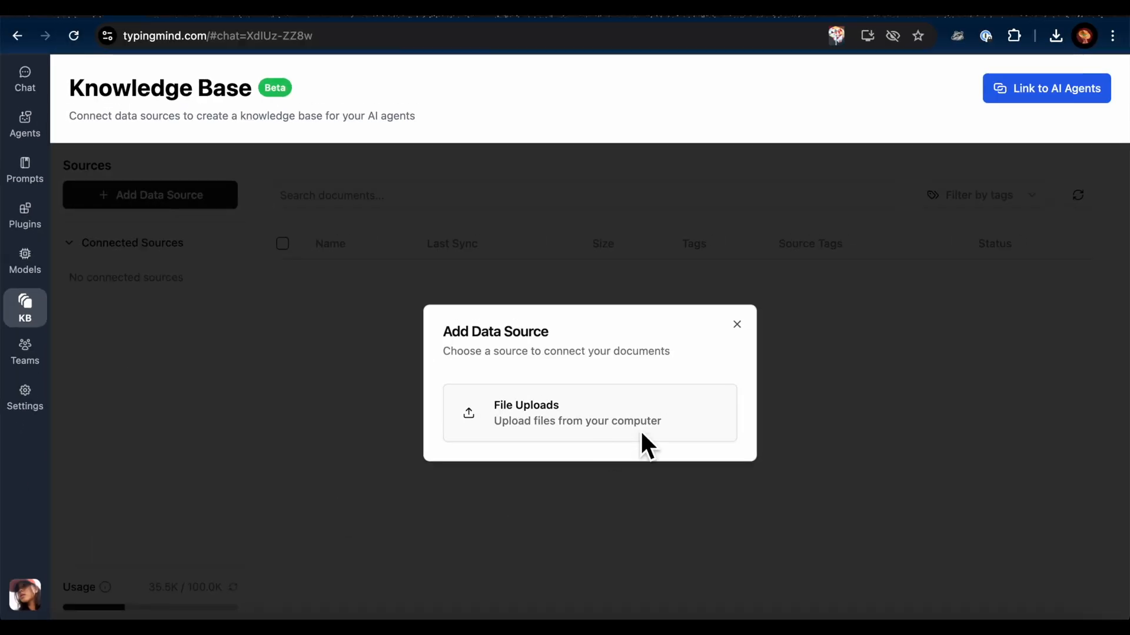
# - Create a File Uploads folder in the Knowledge Base and upload five selected documents
pyautogui.click(576, 413)
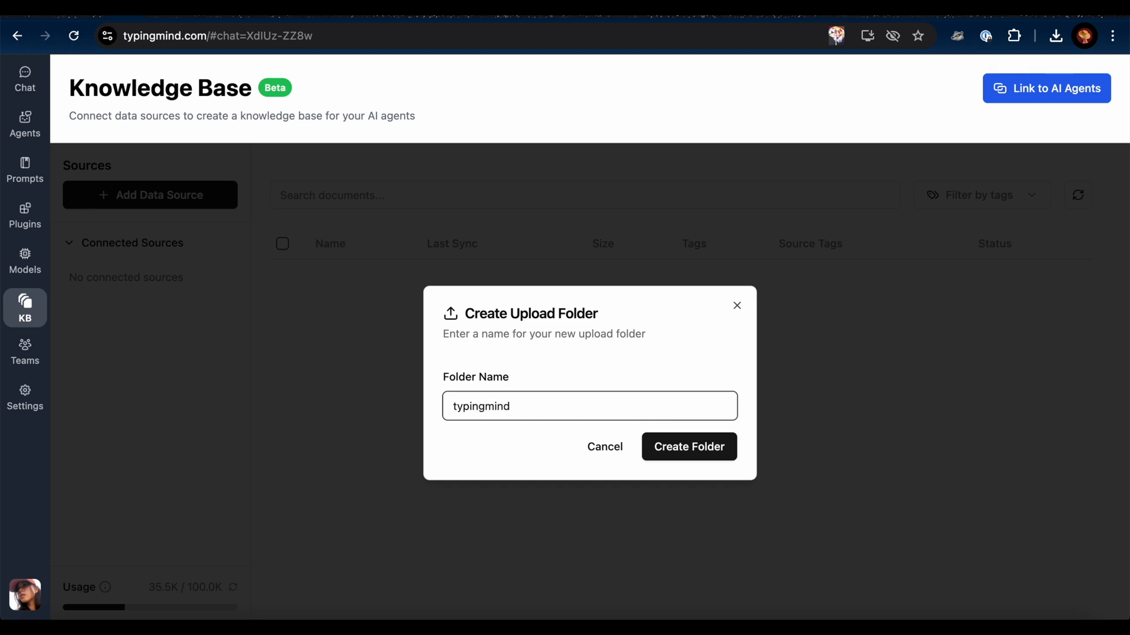
pyautogui.click(687, 447)
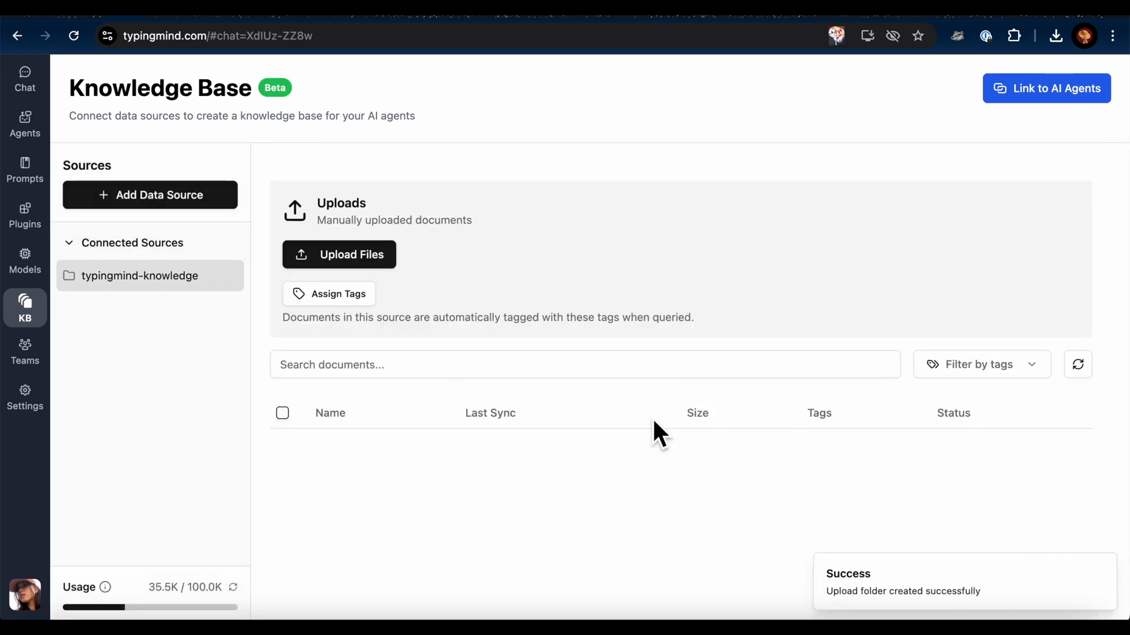
pyautogui.click(339, 254)
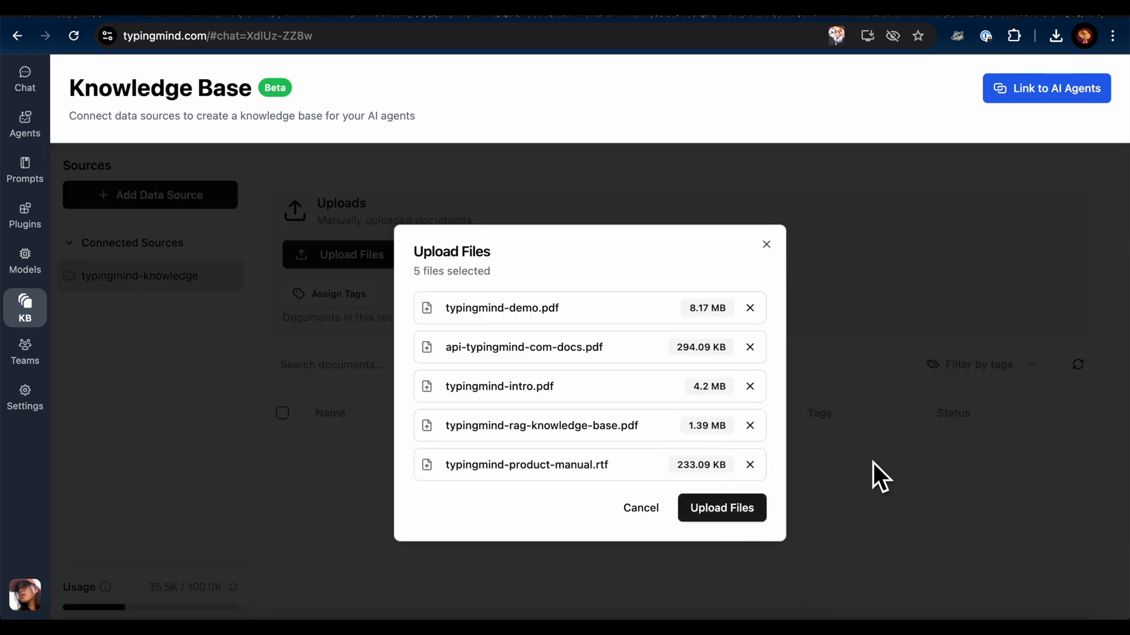
pyautogui.click(721, 509)
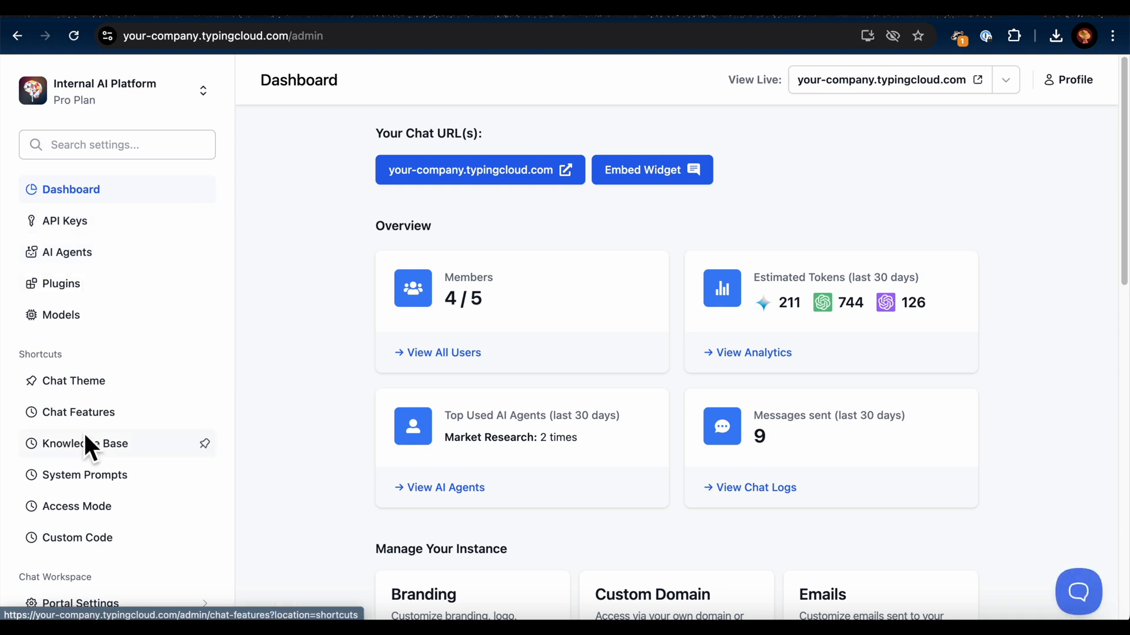
# - Show the team's Knowledge Base from the admin panel Shortcuts
pyautogui.click(86, 443)
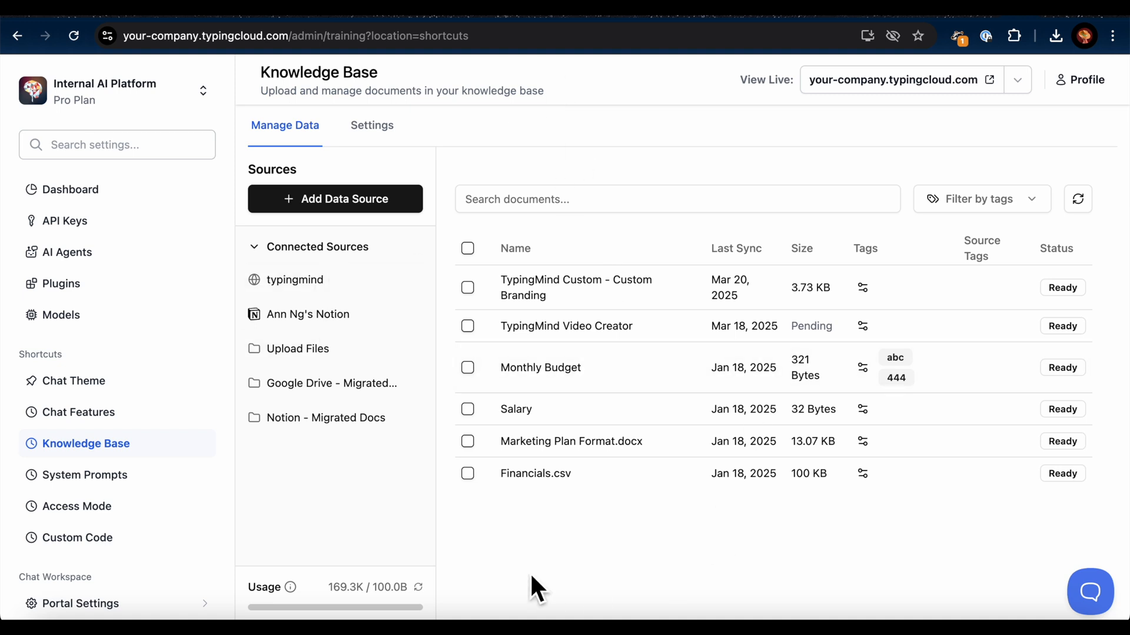
pyautogui.moveTo(399, 264)
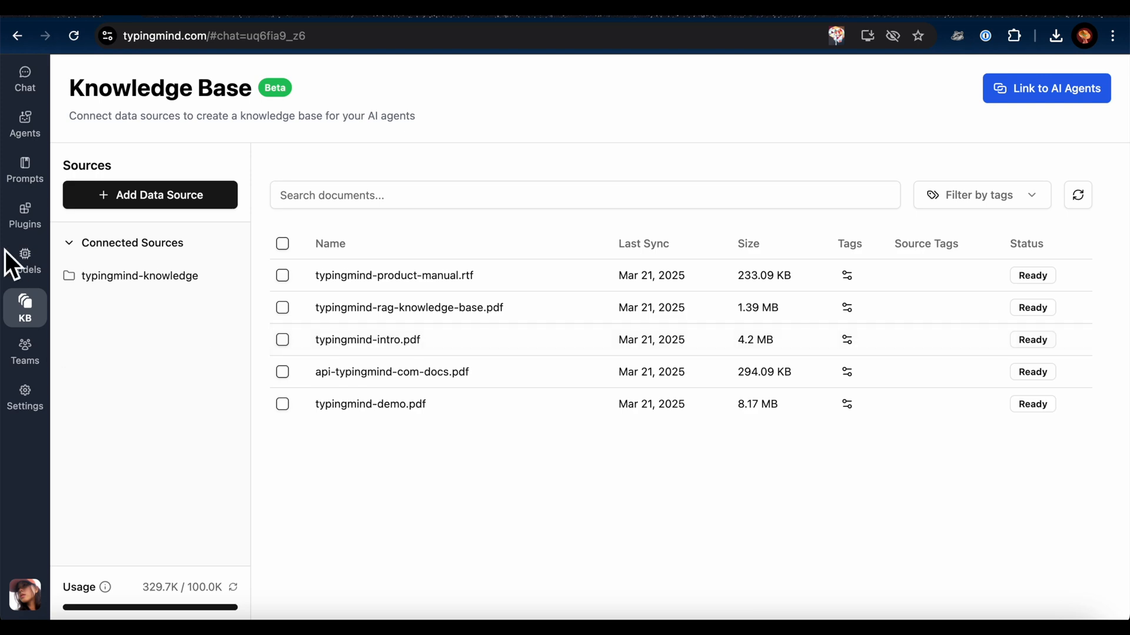
# - Edit the TypingMind FAQ Bot and set its knowledge base access to all data
pyautogui.click(24, 122)
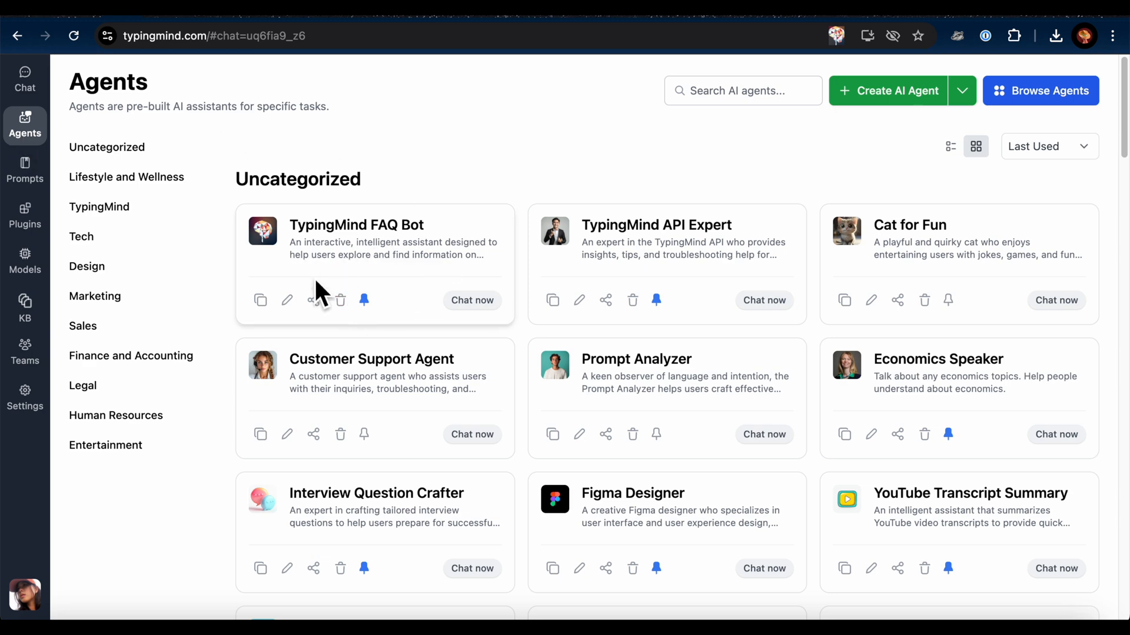
pyautogui.click(287, 300)
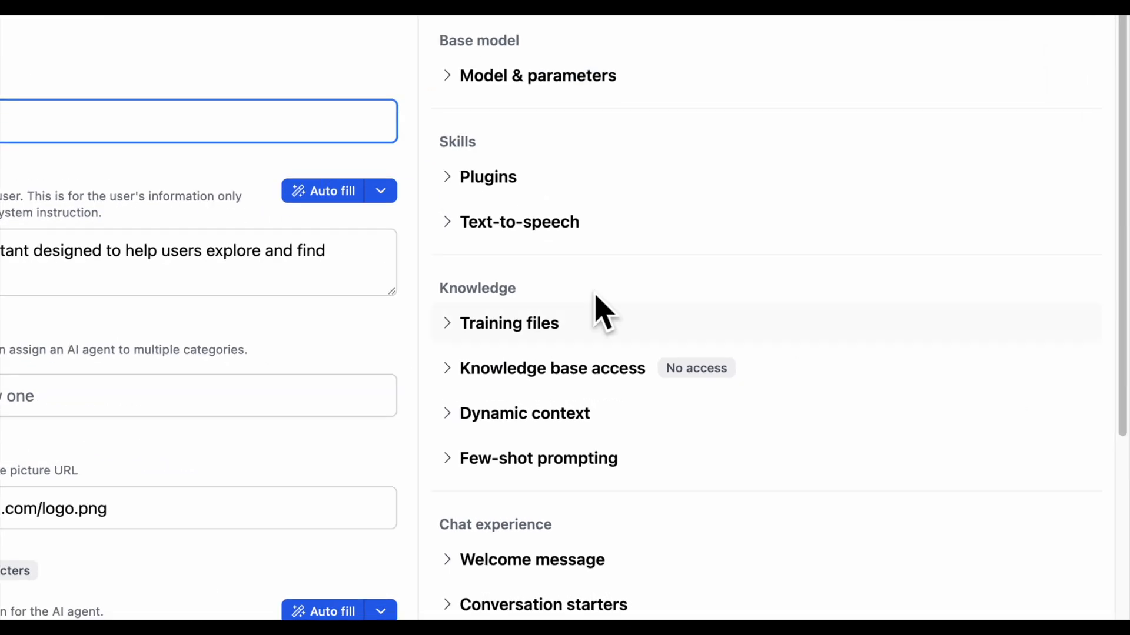
pyautogui.click(552, 369)
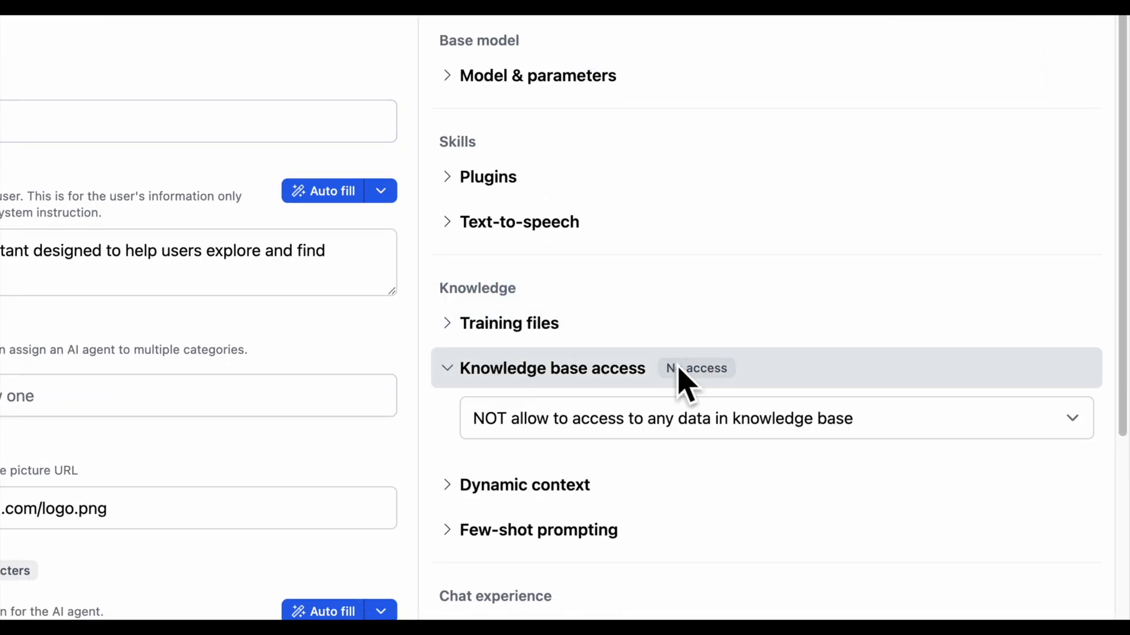
pyautogui.click(775, 419)
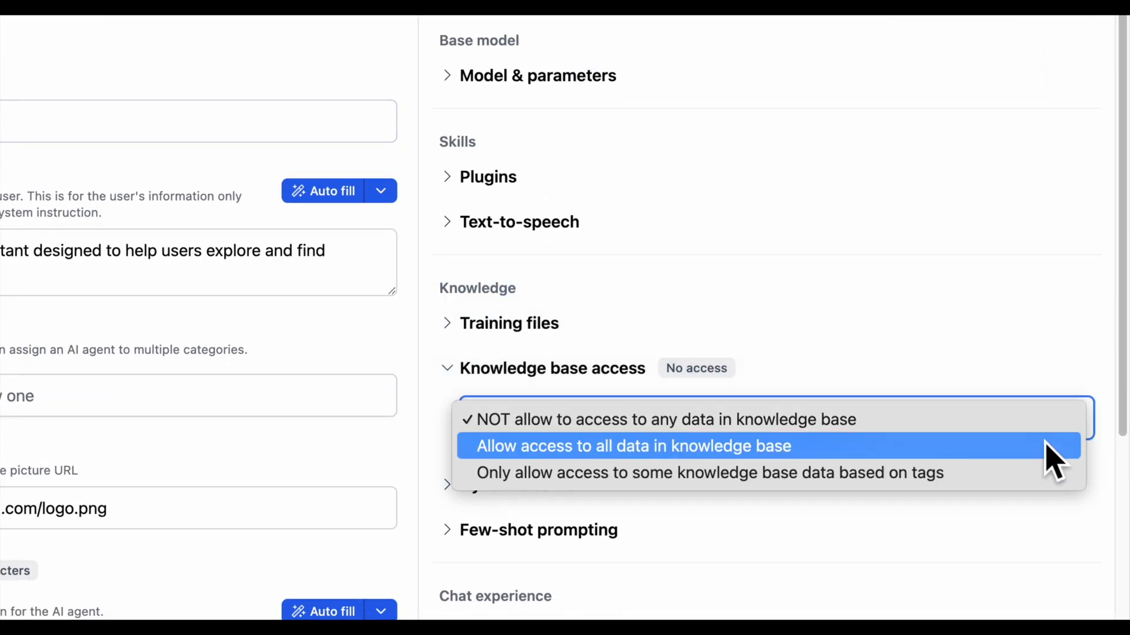
pyautogui.click(633, 446)
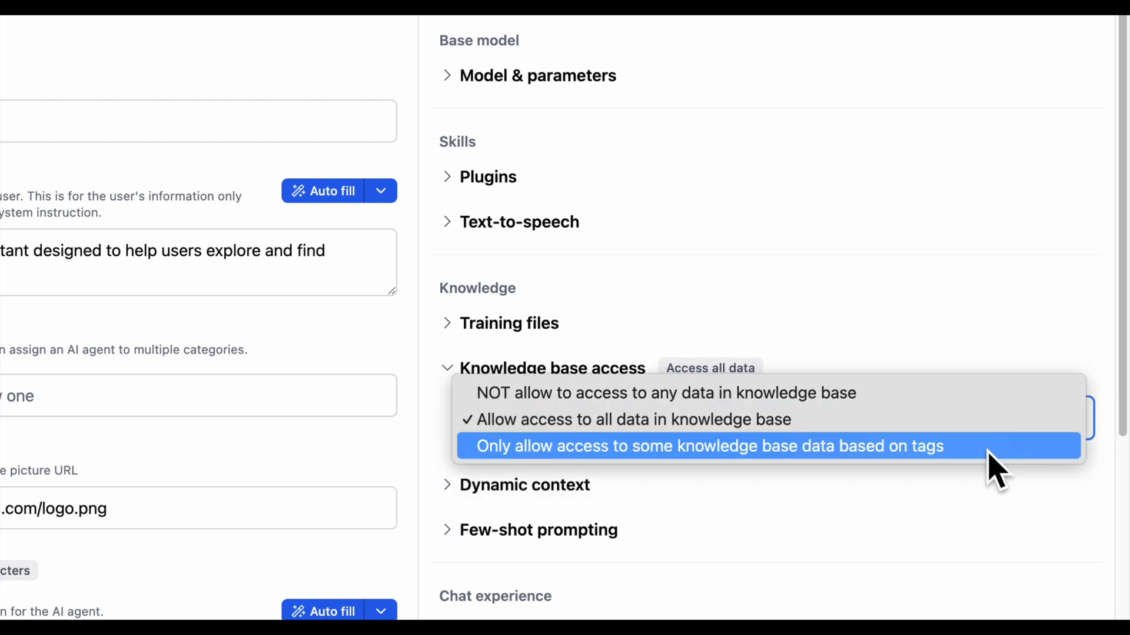
pyautogui.click(628, 419)
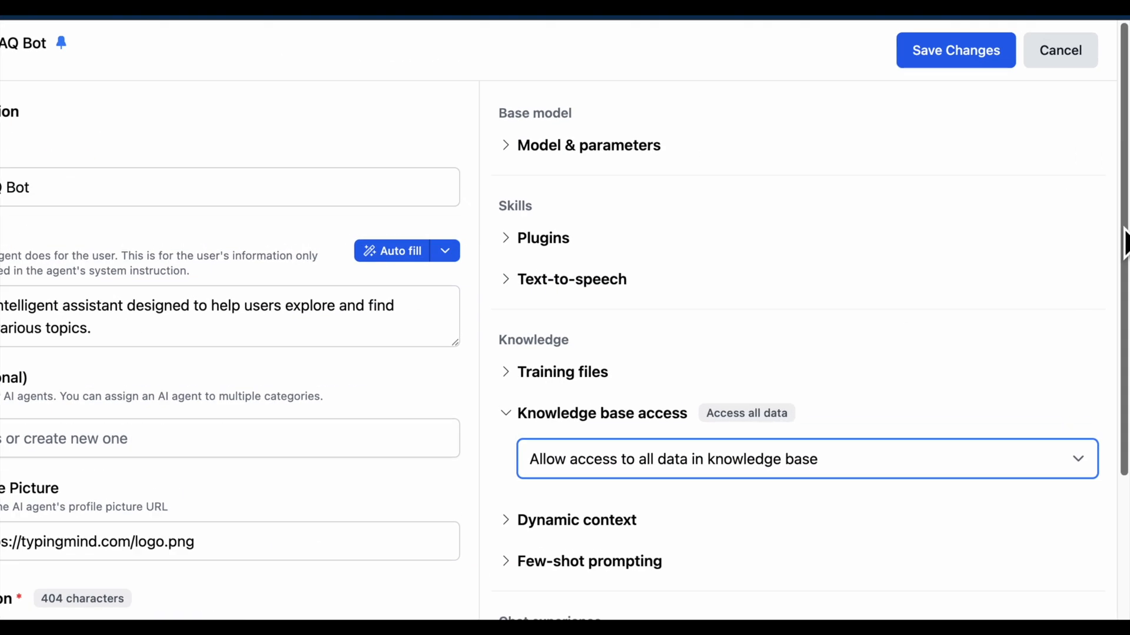
# - Assign the Search Knowledge Base plugin to the FAQ Bot and save changes
pyautogui.click(543, 238)
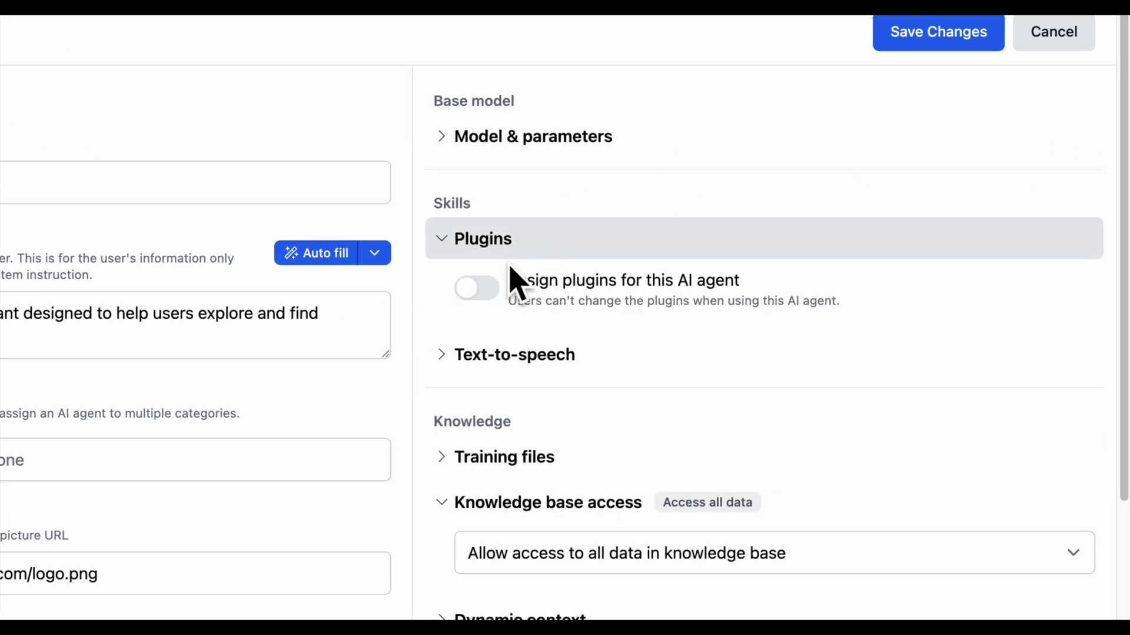
pyautogui.click(475, 287)
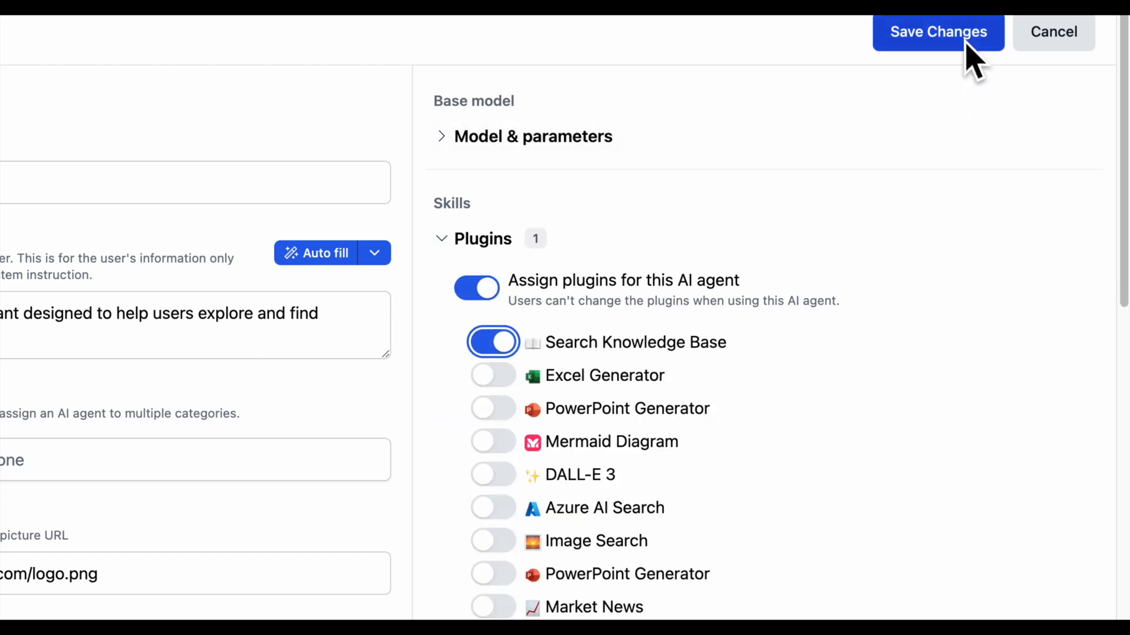
pyautogui.click(938, 31)
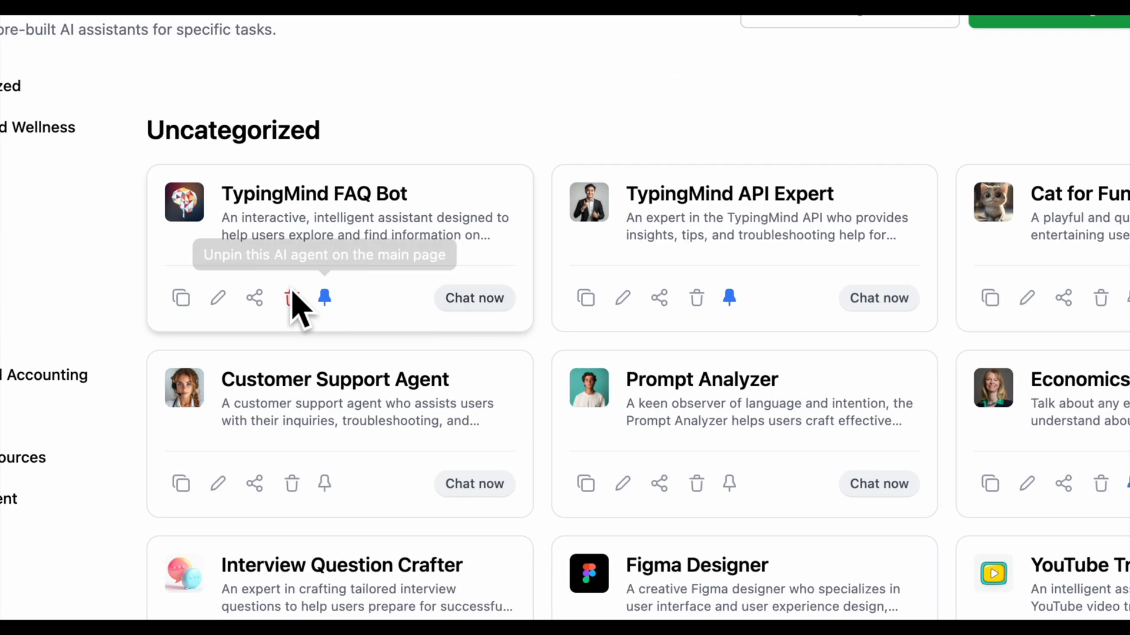
# - Chat with the FAQ Bot and highlight 'Project Folders' in its answer about project features
pyautogui.click(474, 298)
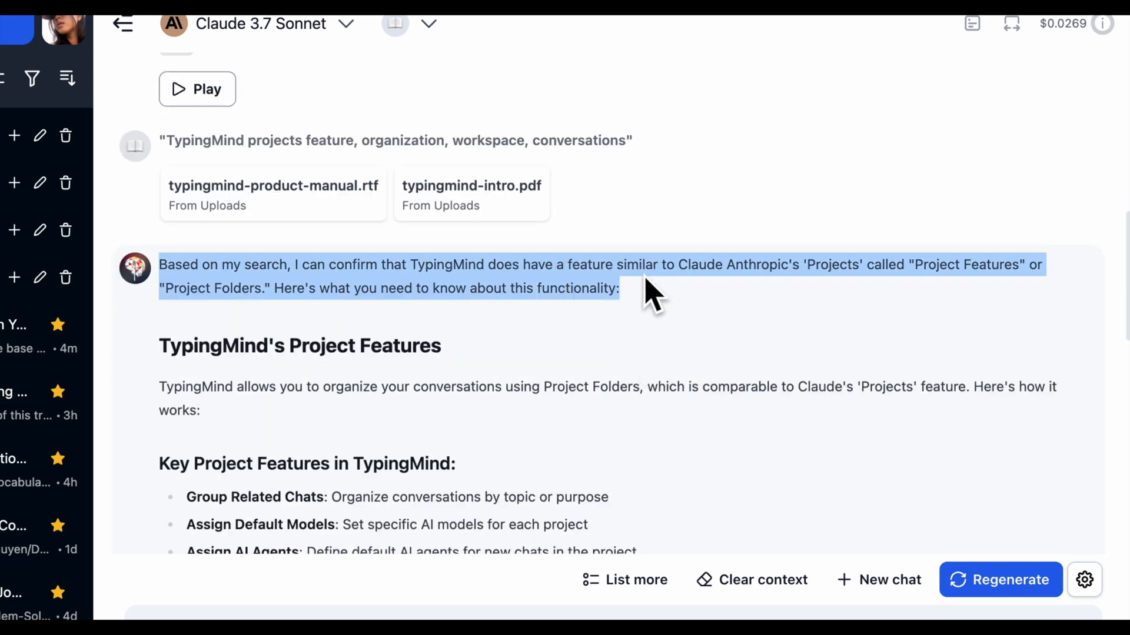
pyautogui.moveTo(685, 317)
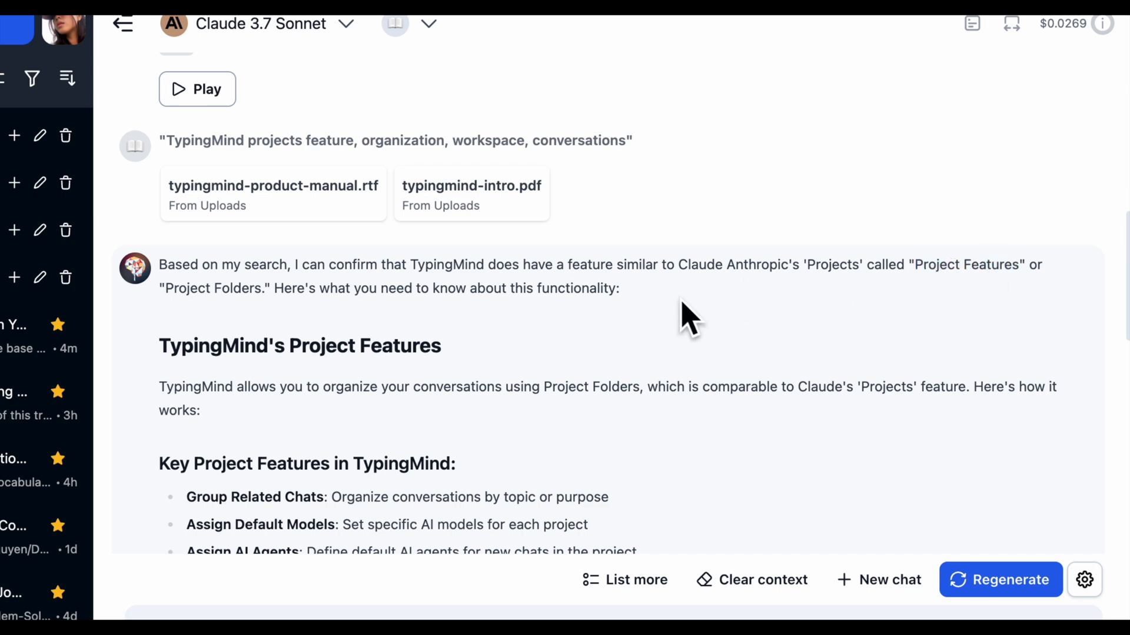
pyautogui.doubleClick(212, 284)
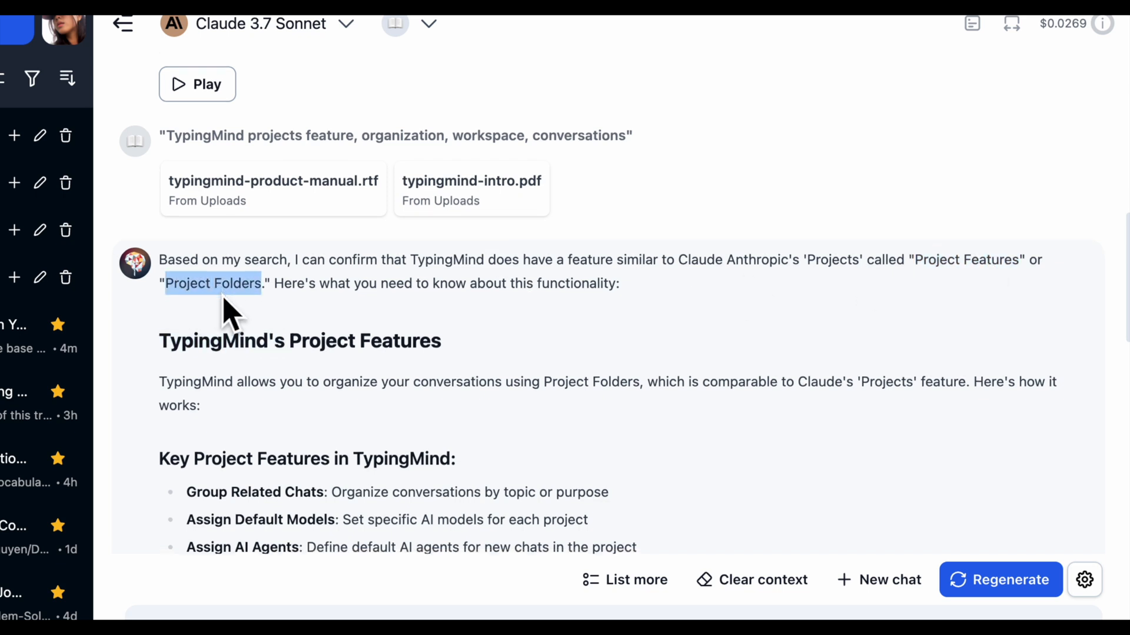
pyautogui.scroll(-3)
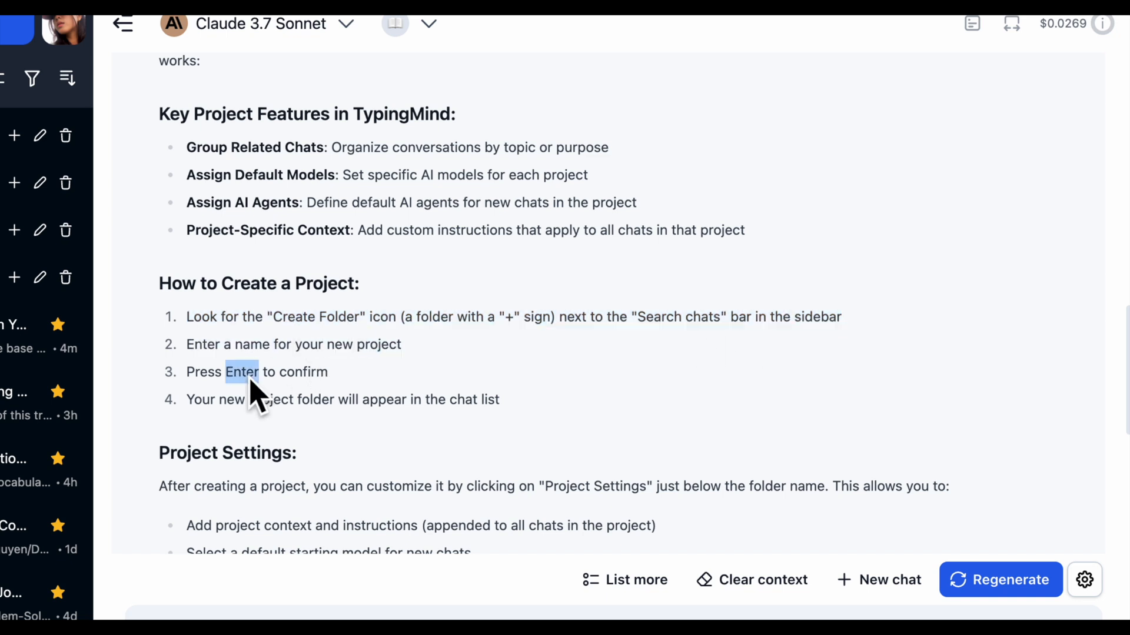
pyautogui.scroll(-3)
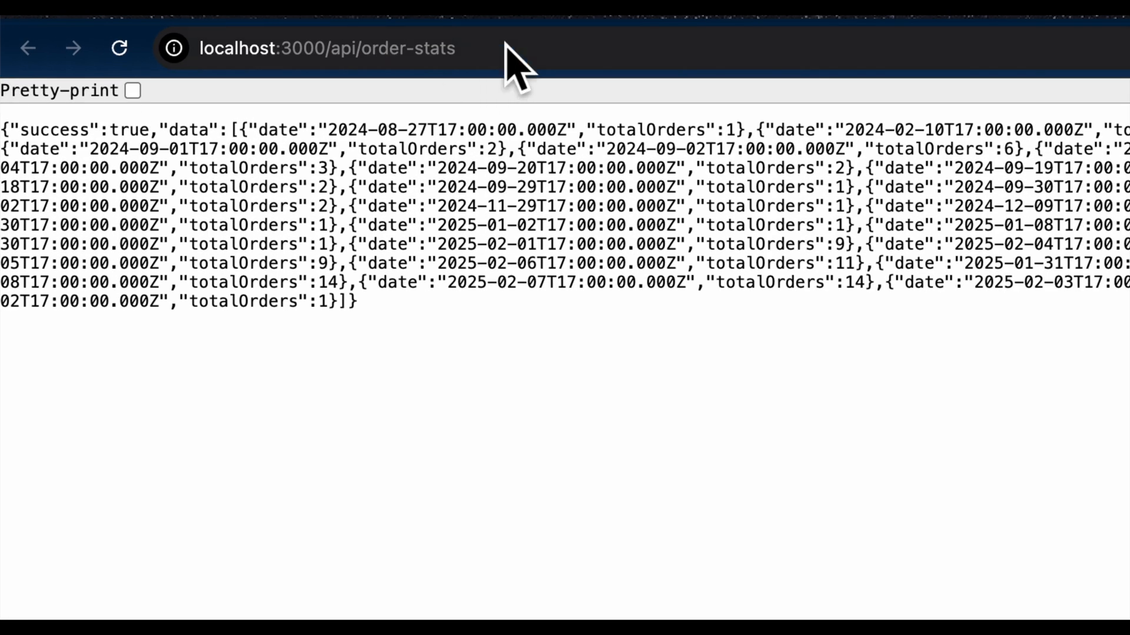
# - Switch back from the order-stats JSON to the TypingMind Agents page
pyautogui.click(133, 90)
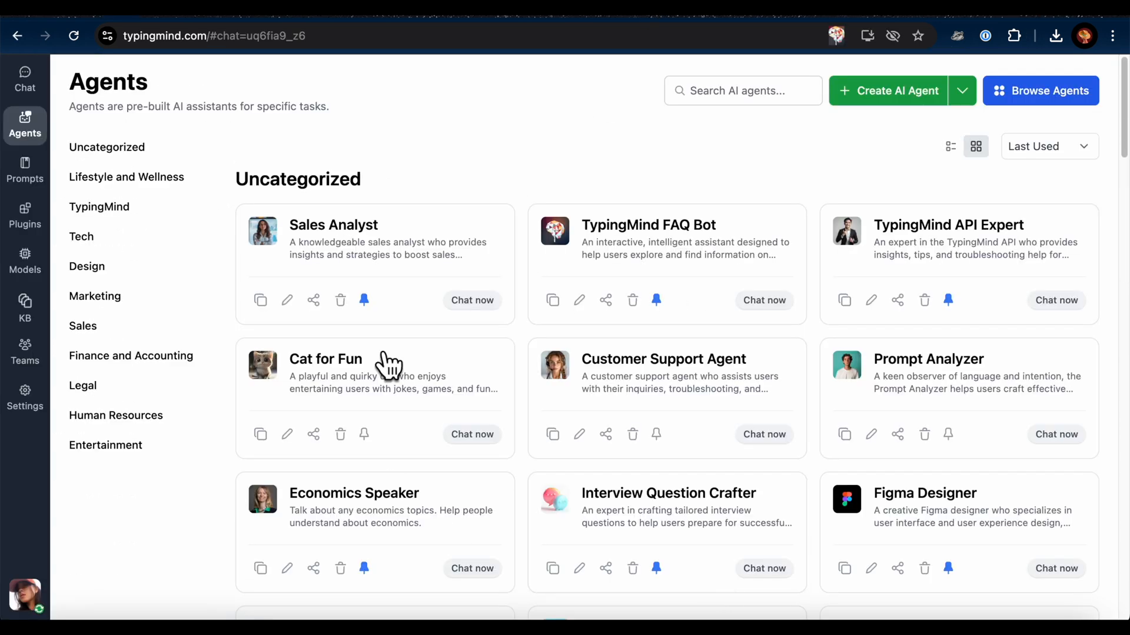
pyautogui.moveTo(287, 300)
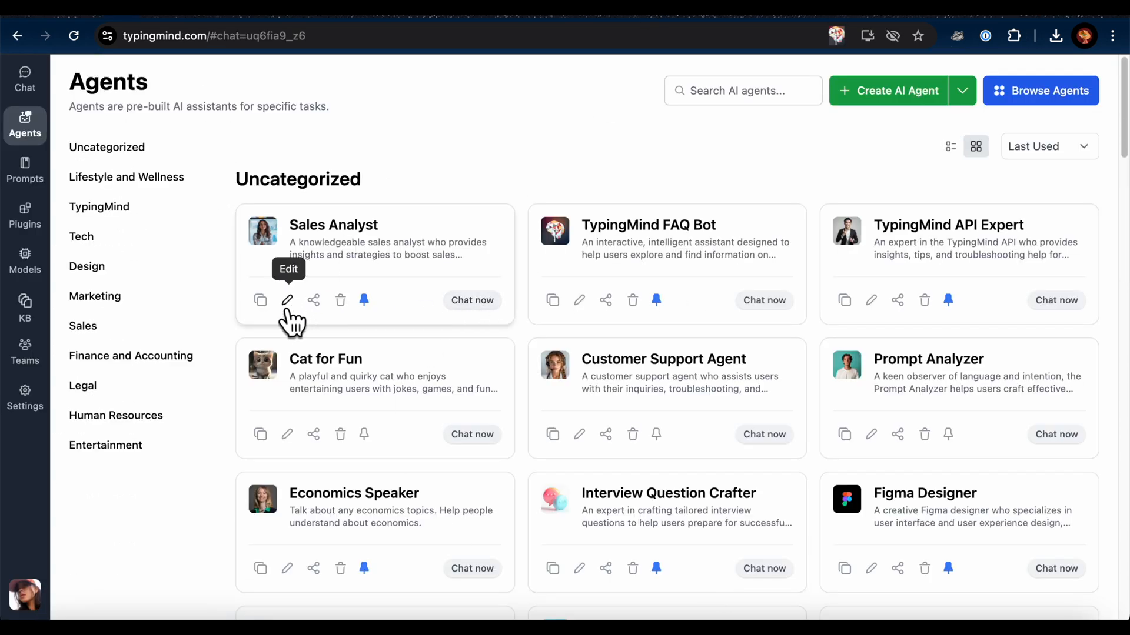
# - Give Sales Analyst a 'Sales orders' dynamic context reading from the localhost order-stats HTTP endpoint
pyautogui.click(288, 300)
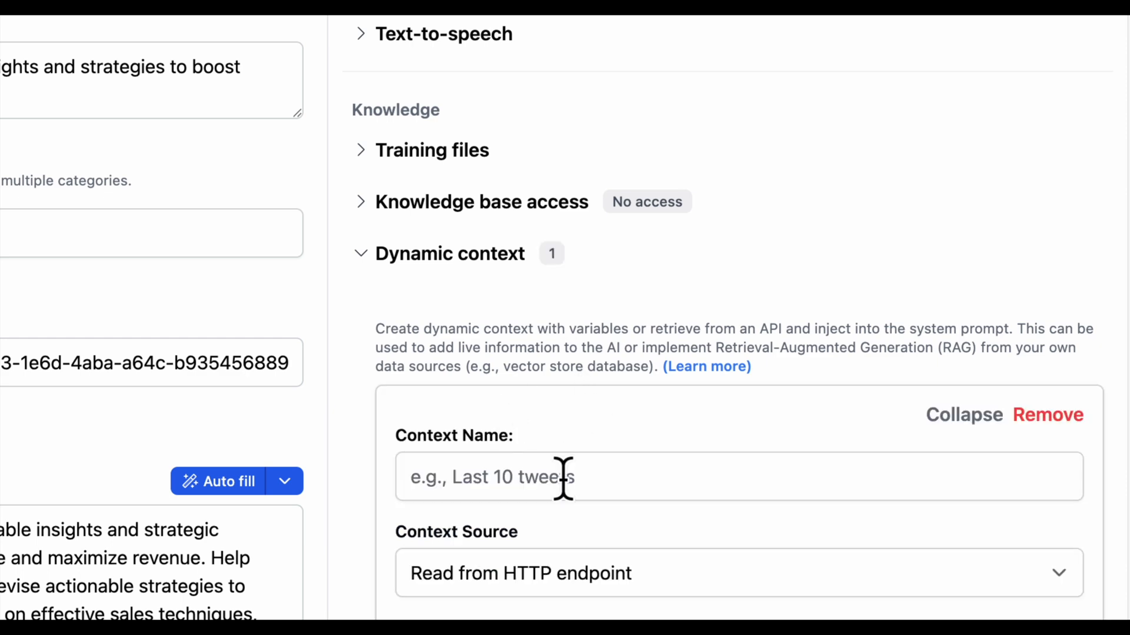
pyautogui.write('Sales orders')
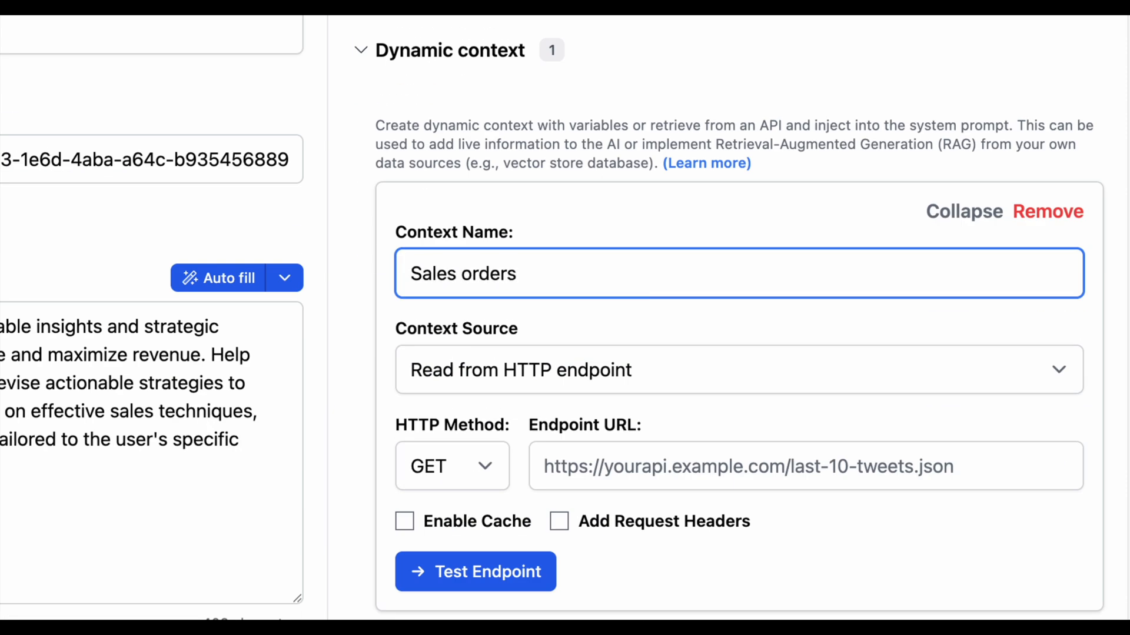
pyautogui.click(736, 370)
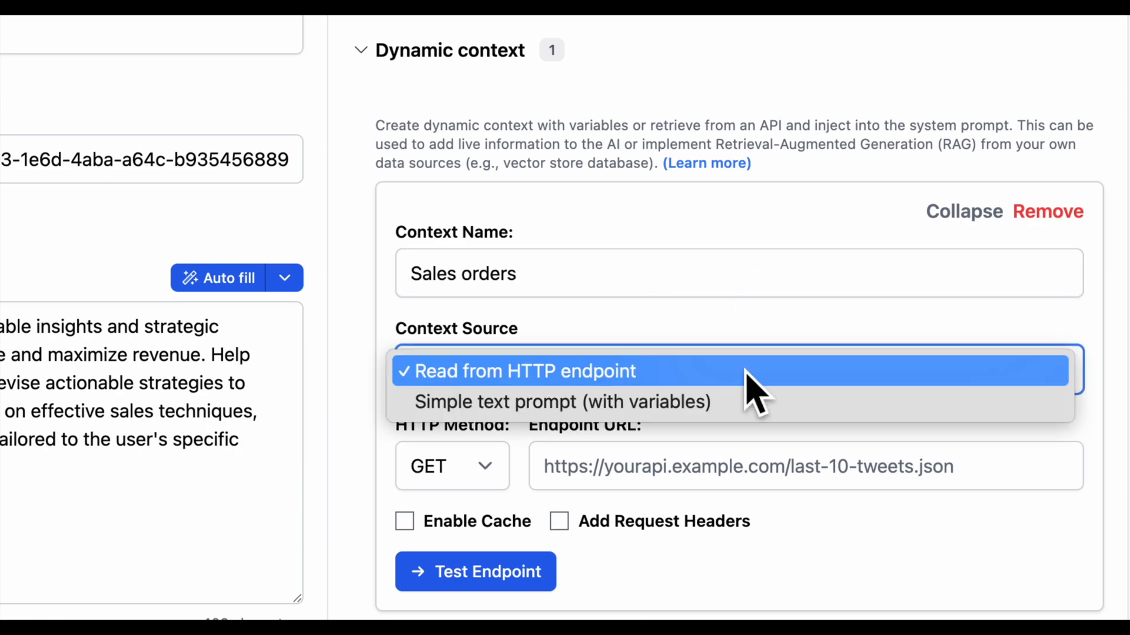
pyautogui.click(521, 371)
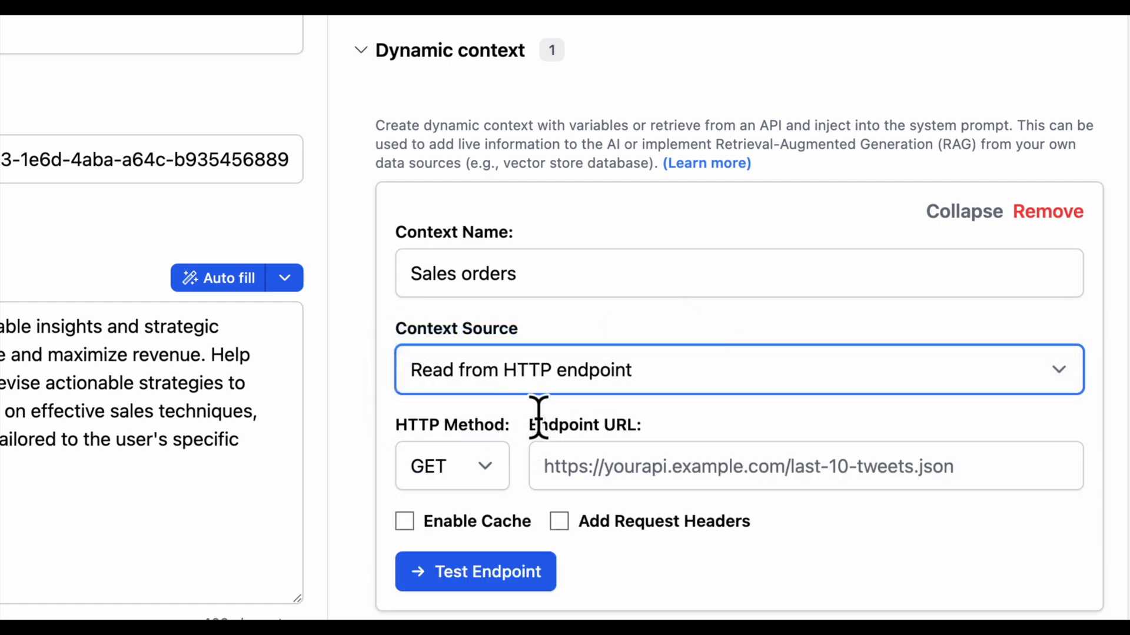
pyautogui.click(804, 466)
pyautogui.write('http://localhost:3000/api/order-stats')
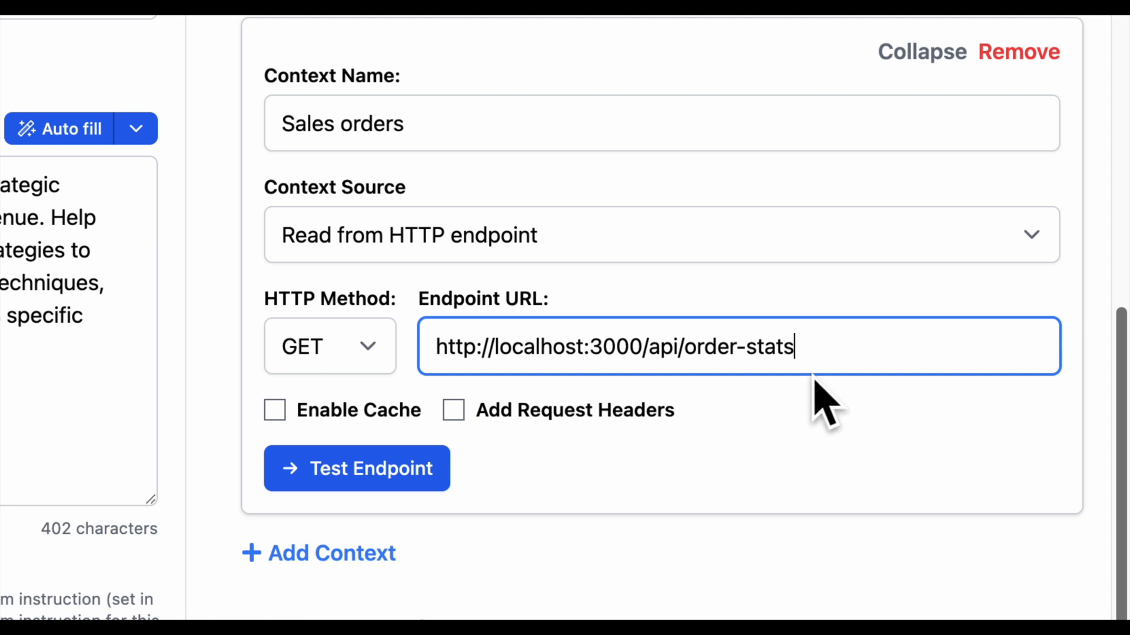
# - Enable caching for the Sales orders endpoint response with a one-hour refresh policy
pyautogui.click(274, 409)
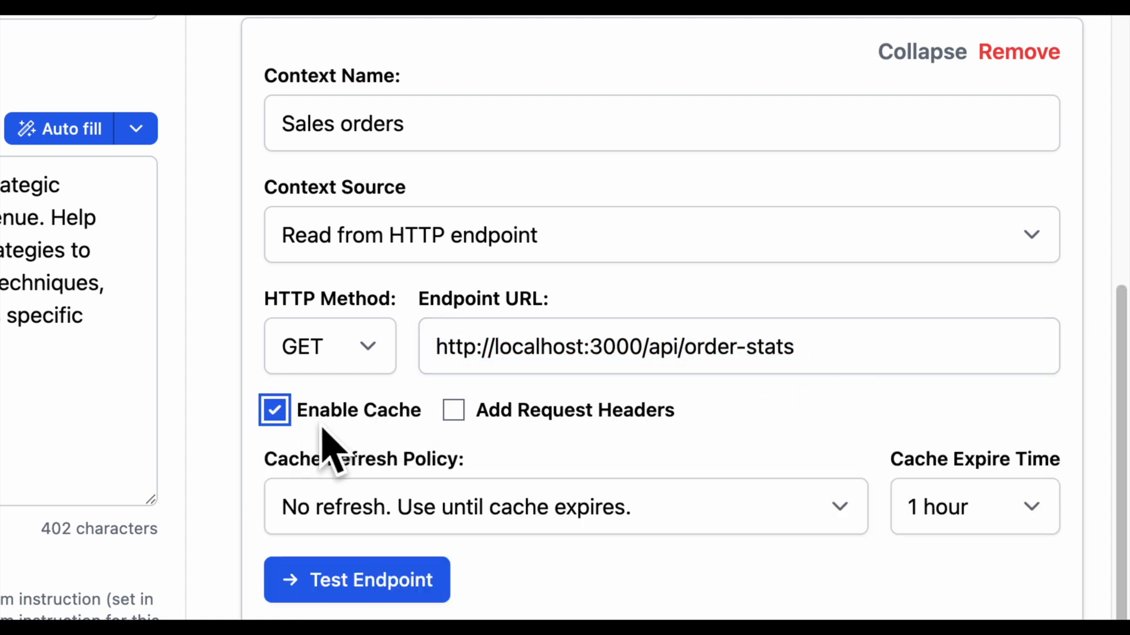
pyautogui.click(566, 506)
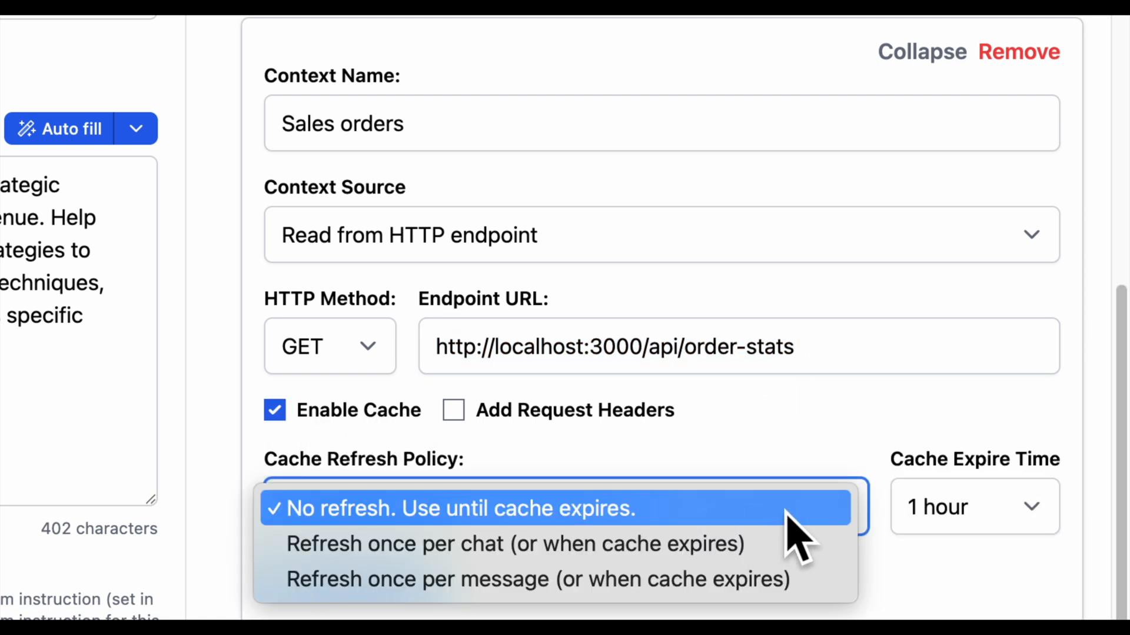
pyautogui.moveTo(750, 537)
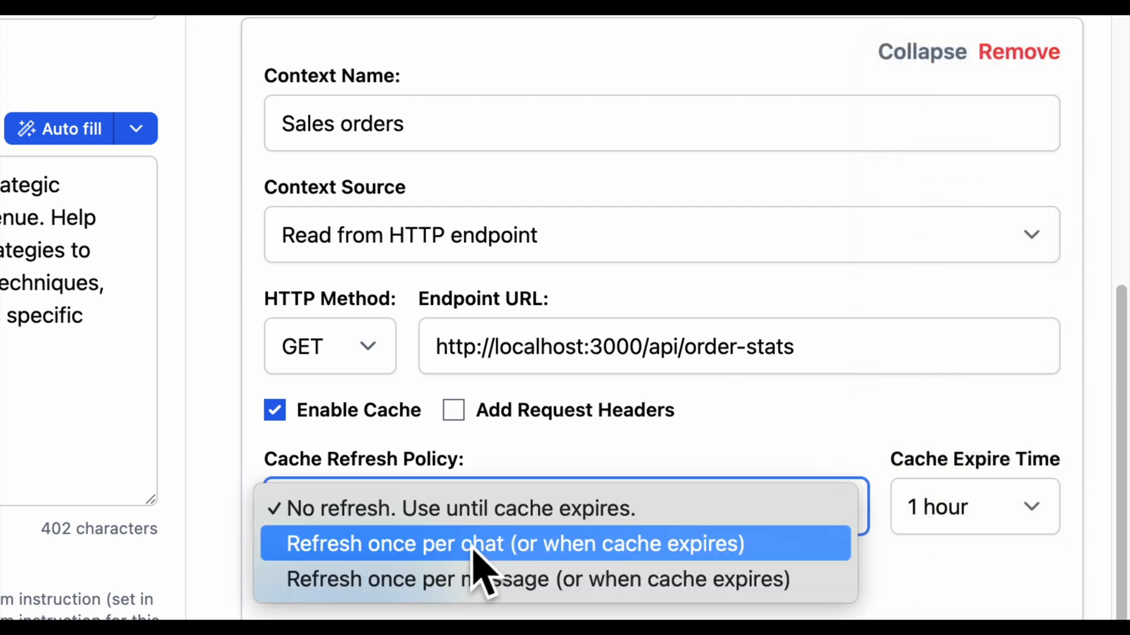
pyautogui.moveTo(749, 577)
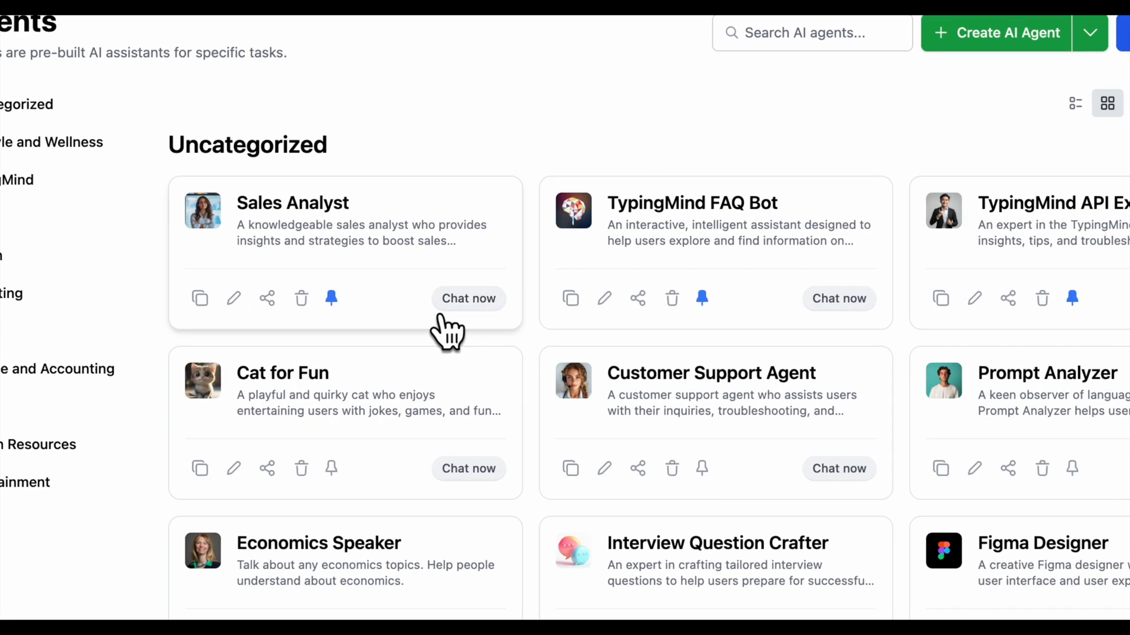
# - Ask the Sales Analyst for February 2025 sales data and view the daily orders bar chart
pyautogui.click(469, 298)
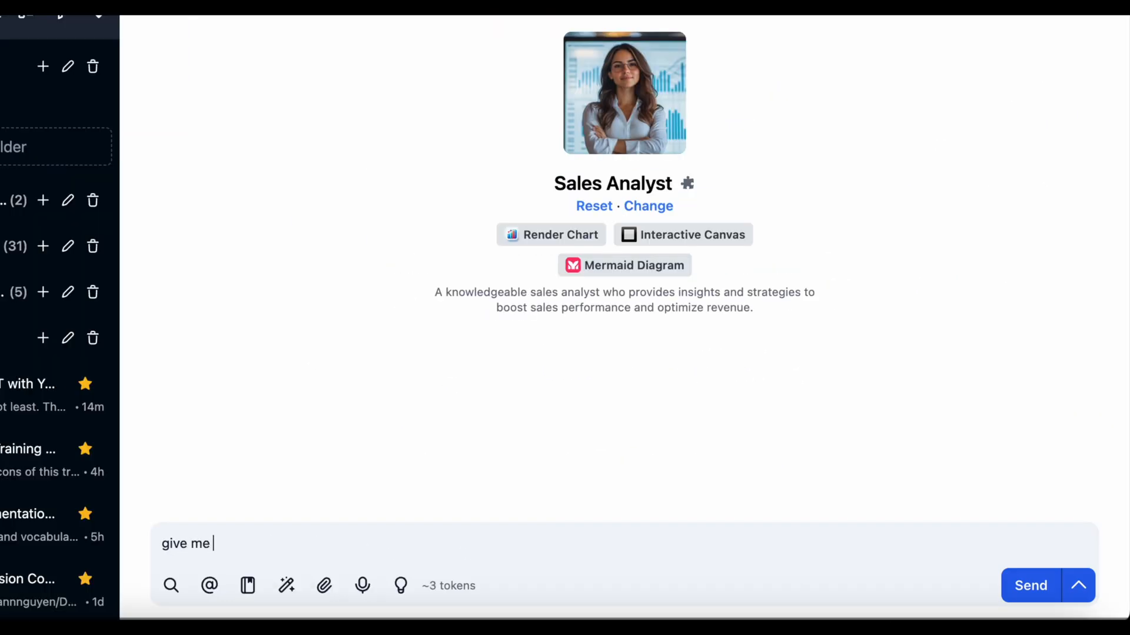
pyautogui.click(1029, 584)
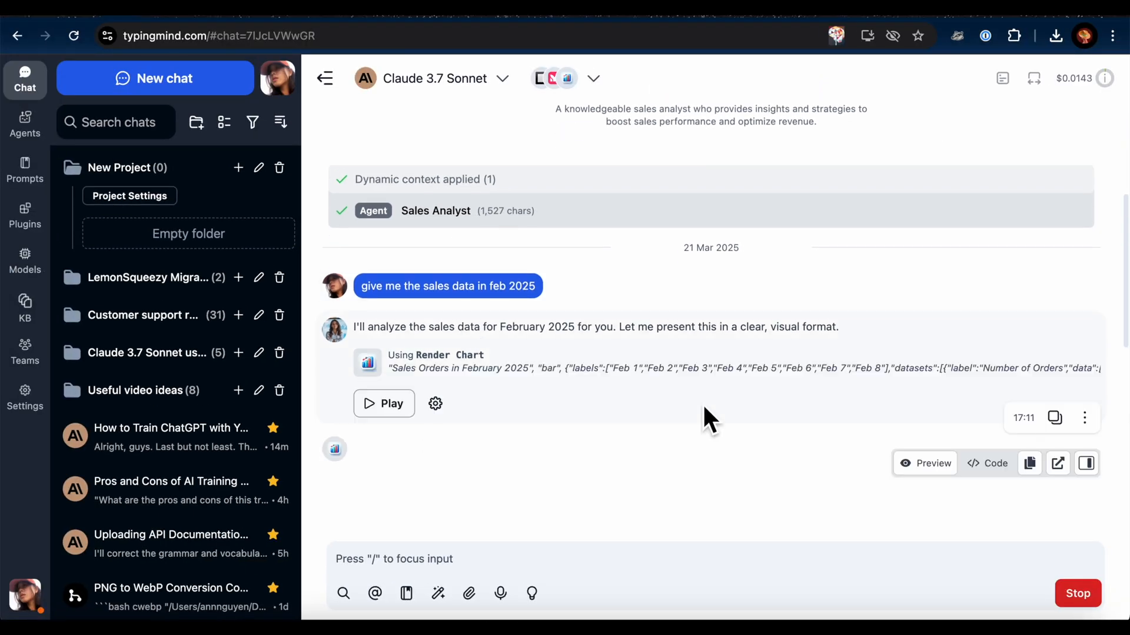
pyautogui.click(383, 403)
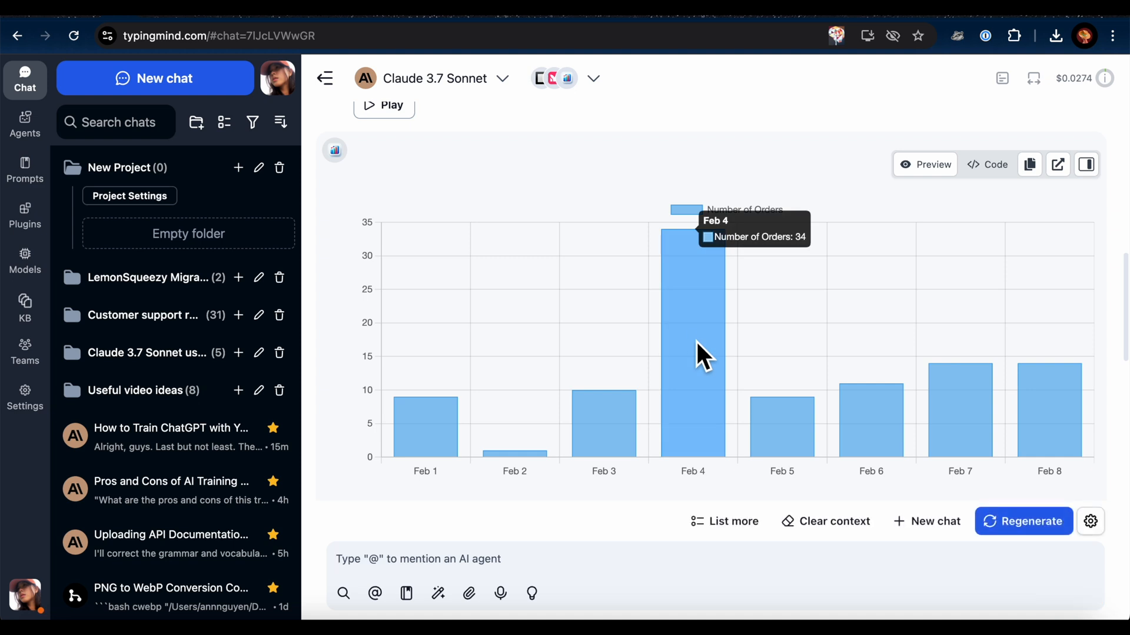
pyautogui.moveTo(871, 432)
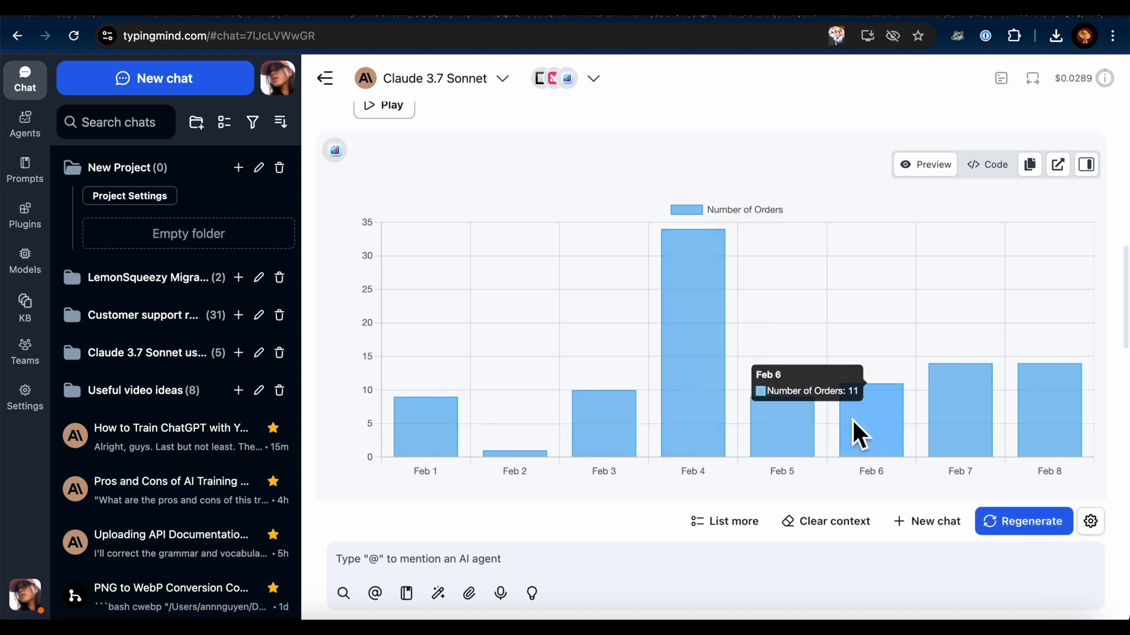